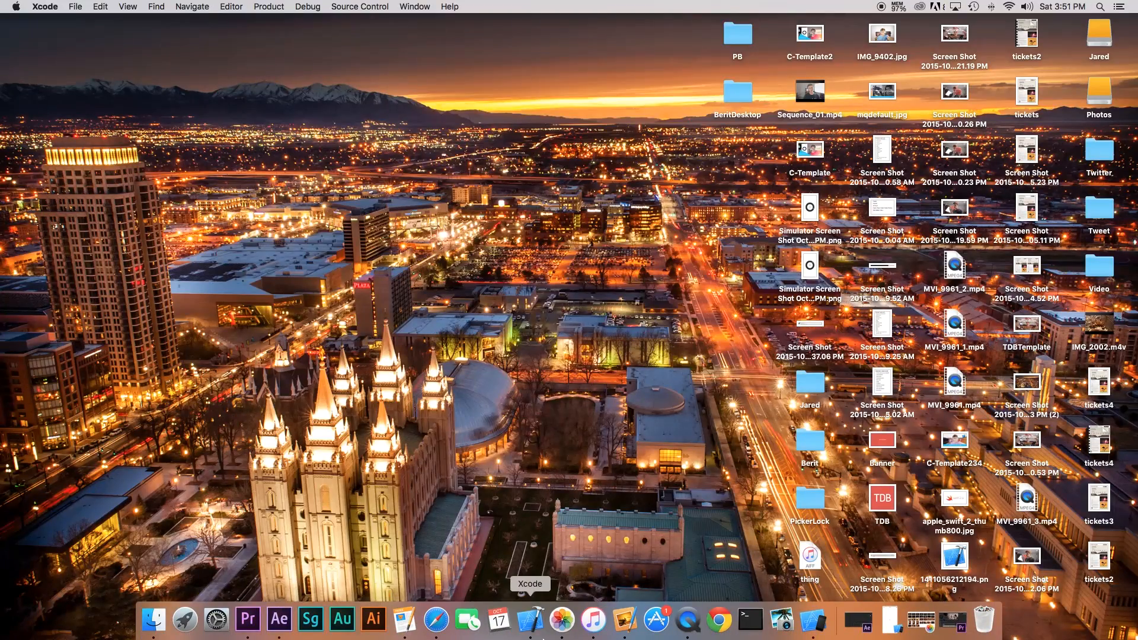
mouse_move(518, 322)
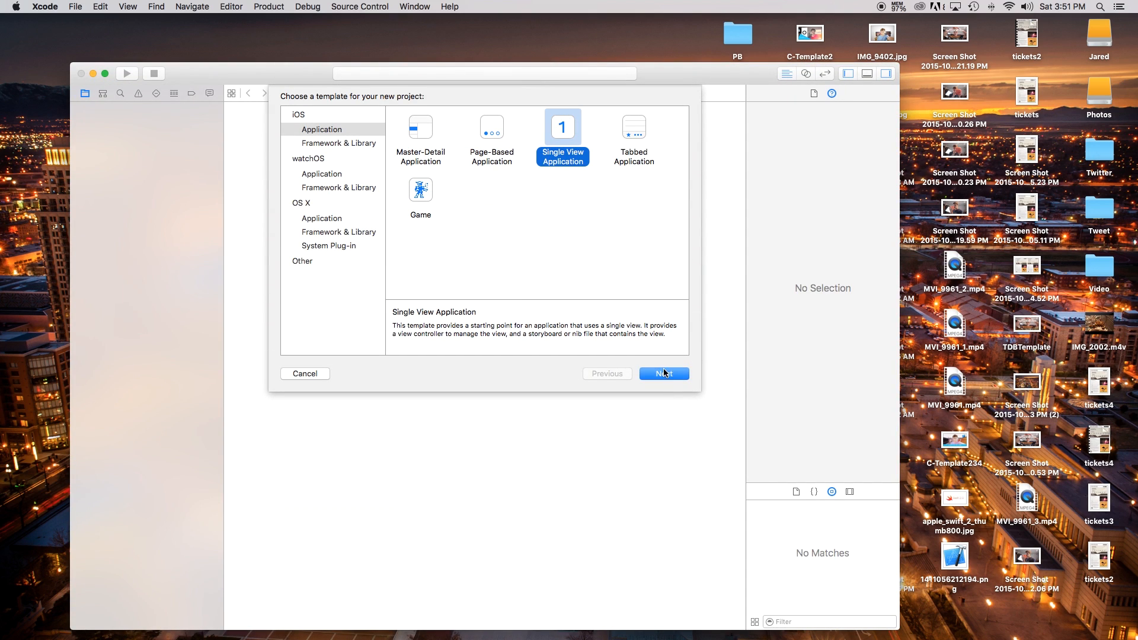
Step: Create a single-view iOS project named VideoApp on the Desktop
left_click(661, 374)
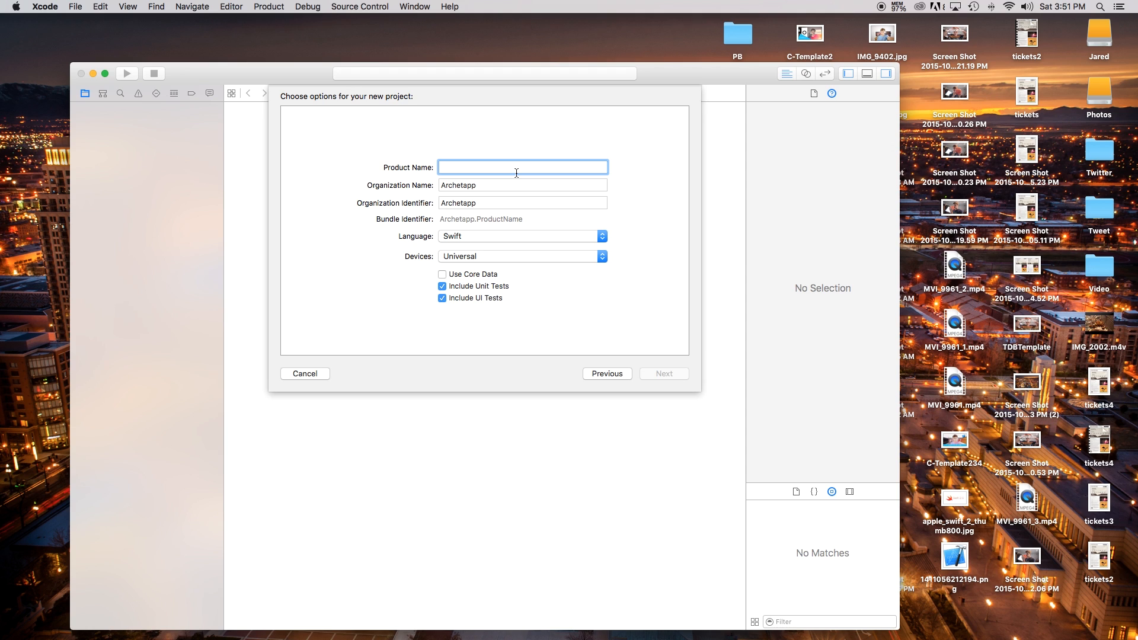
type("VideoApp")
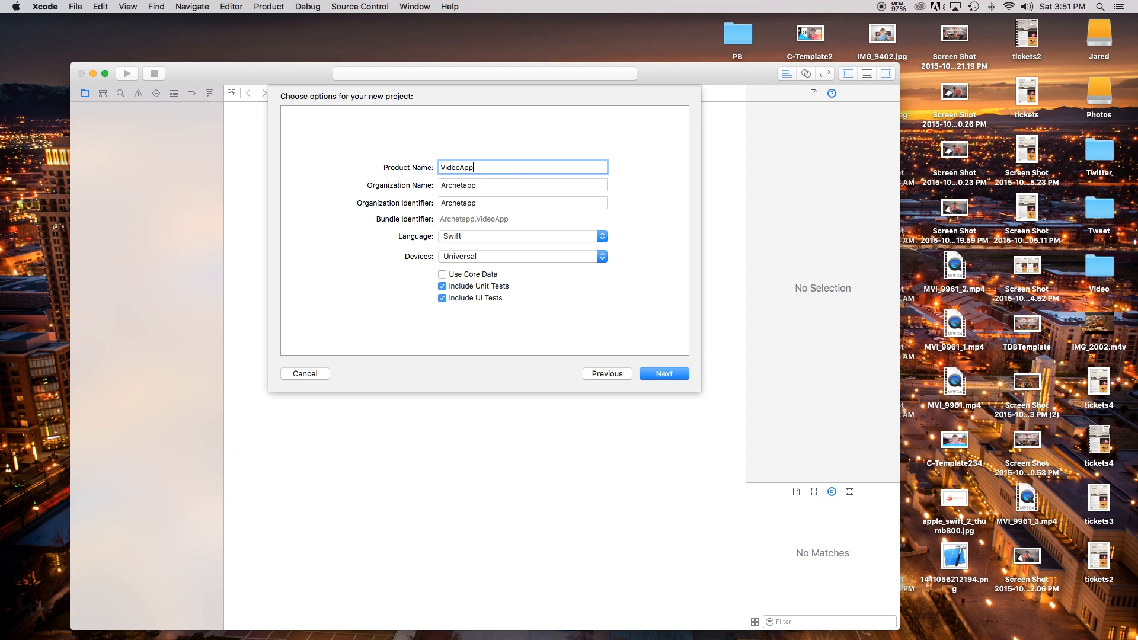
left_click(661, 373)
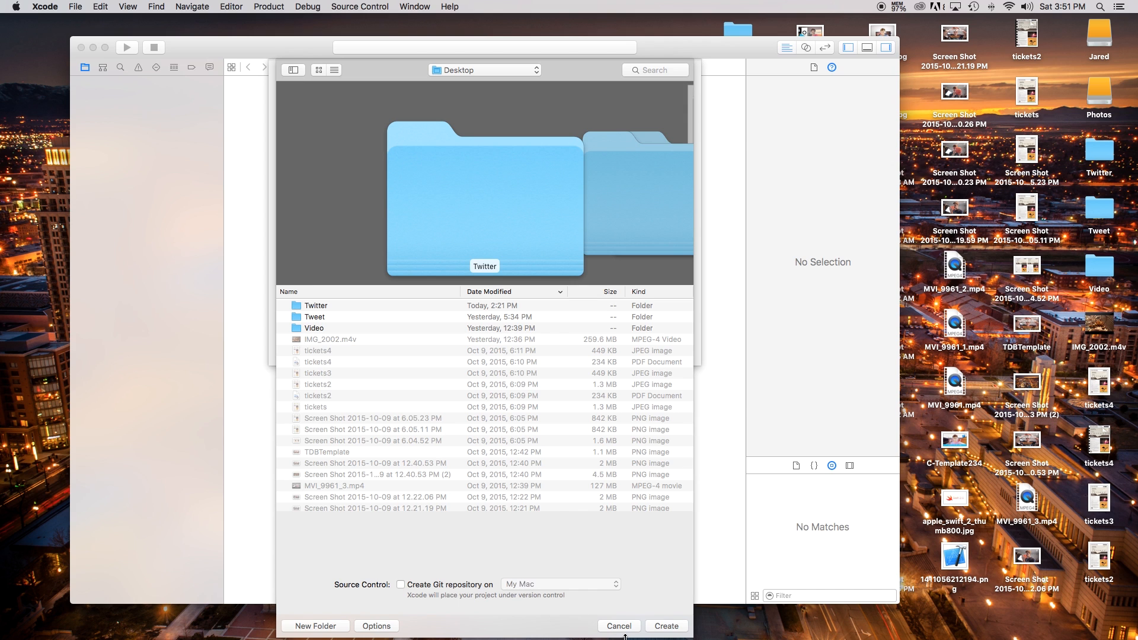
left_click(666, 626)
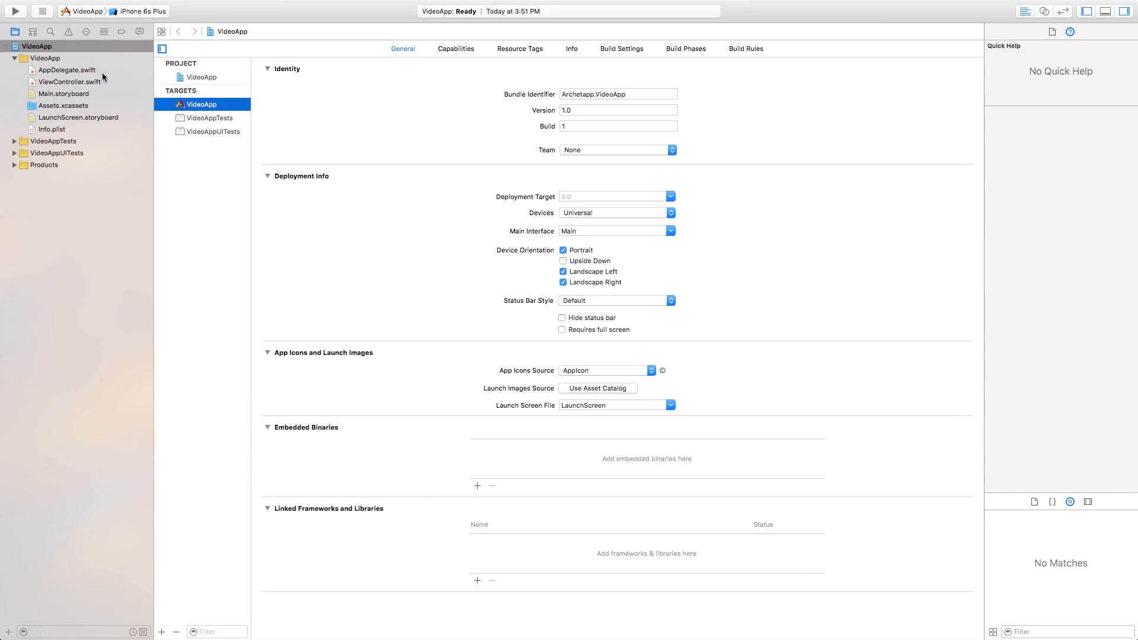
Step: Add a Web View to the storyboard's view controller, positioned top-left and resized
left_click(64, 93)
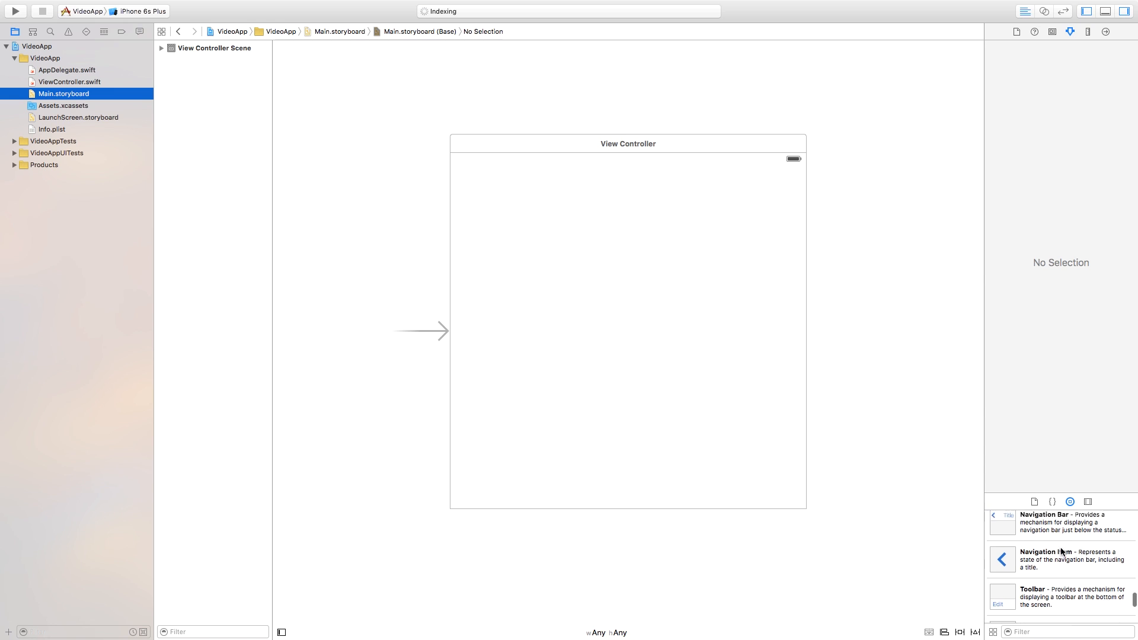
left_click_drag(1003, 575, 672, 296)
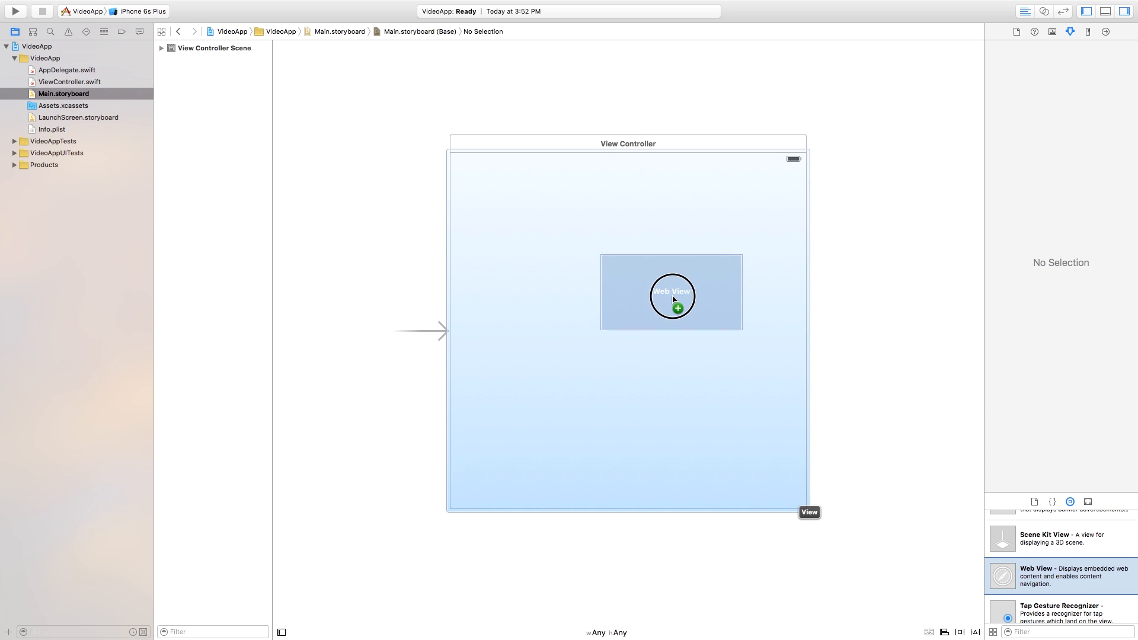
left_click_drag(671, 293, 521, 190)
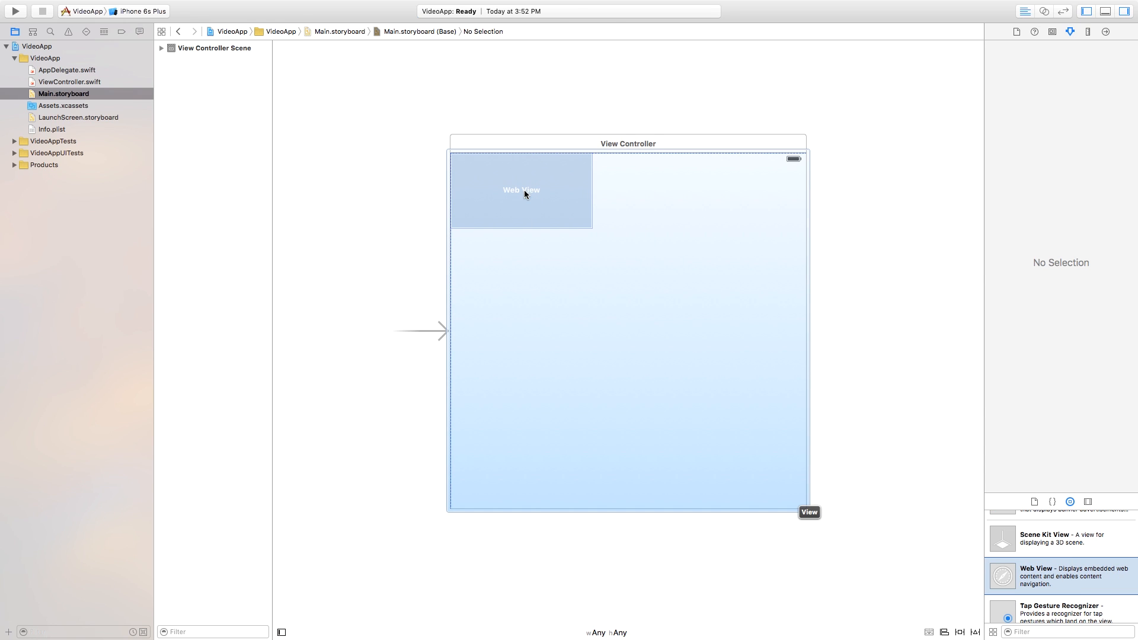
left_click(521, 190)
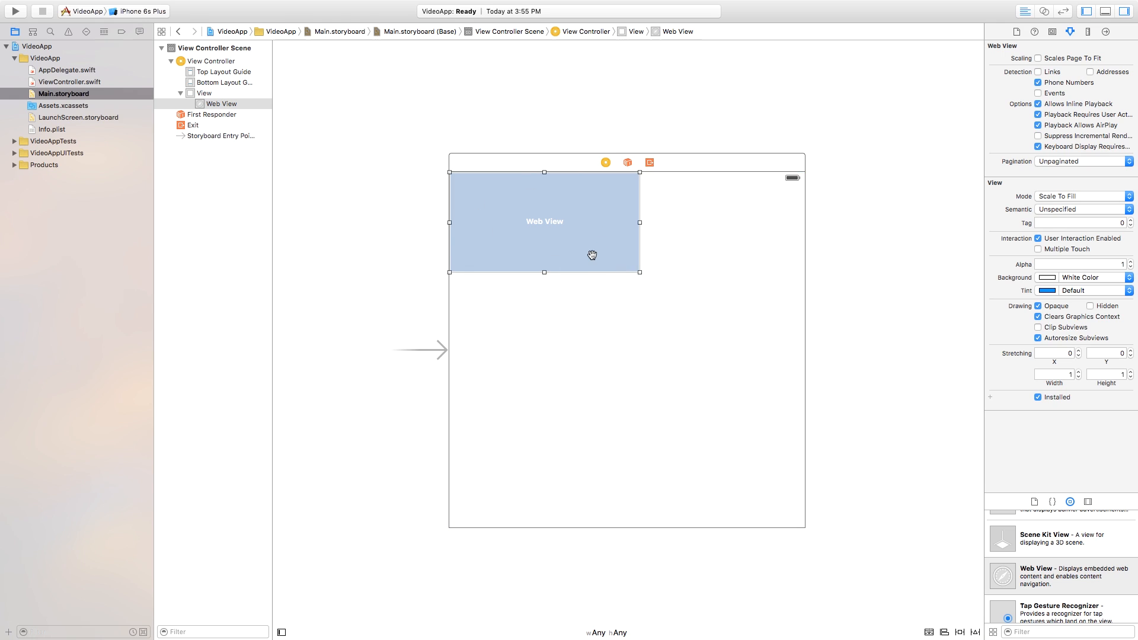
left_click_drag(639, 273, 620, 273)
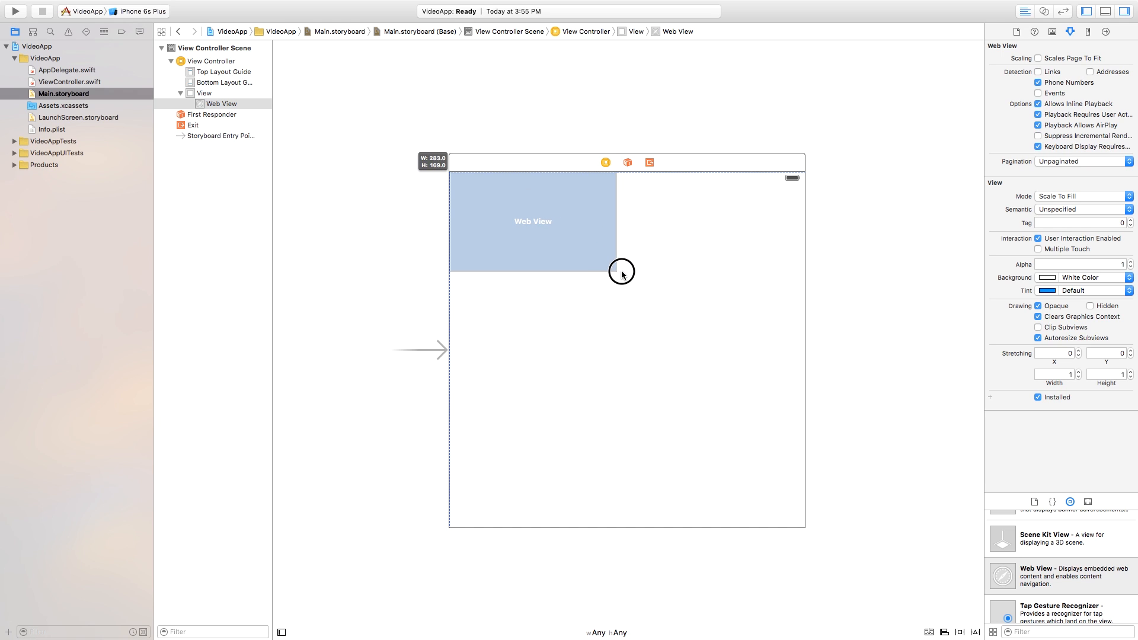
left_click_drag(620, 272, 625, 273)
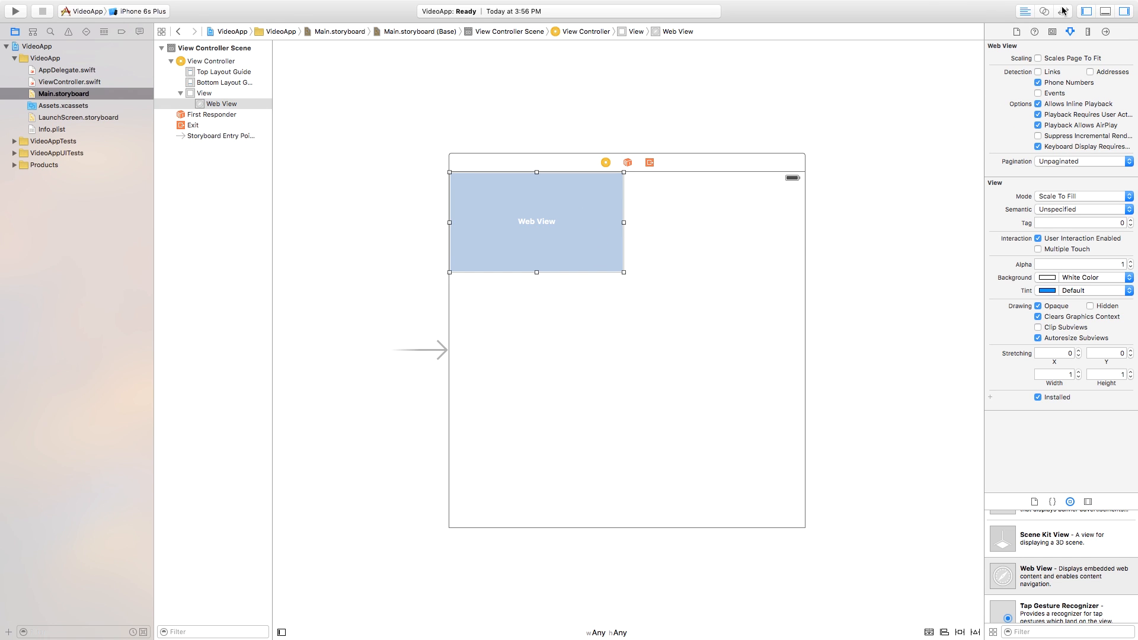
left_click(1044, 11)
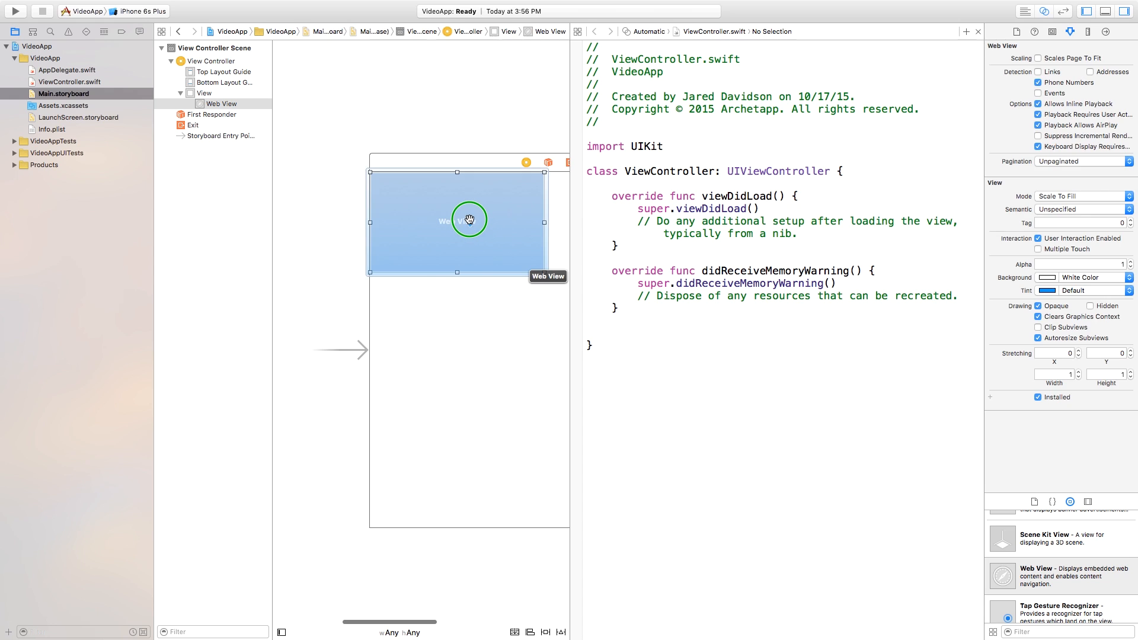
Step: Wire the web view to a new outlet named videoView in ViewController.swift
left_click_drag(469, 221, 742, 175)
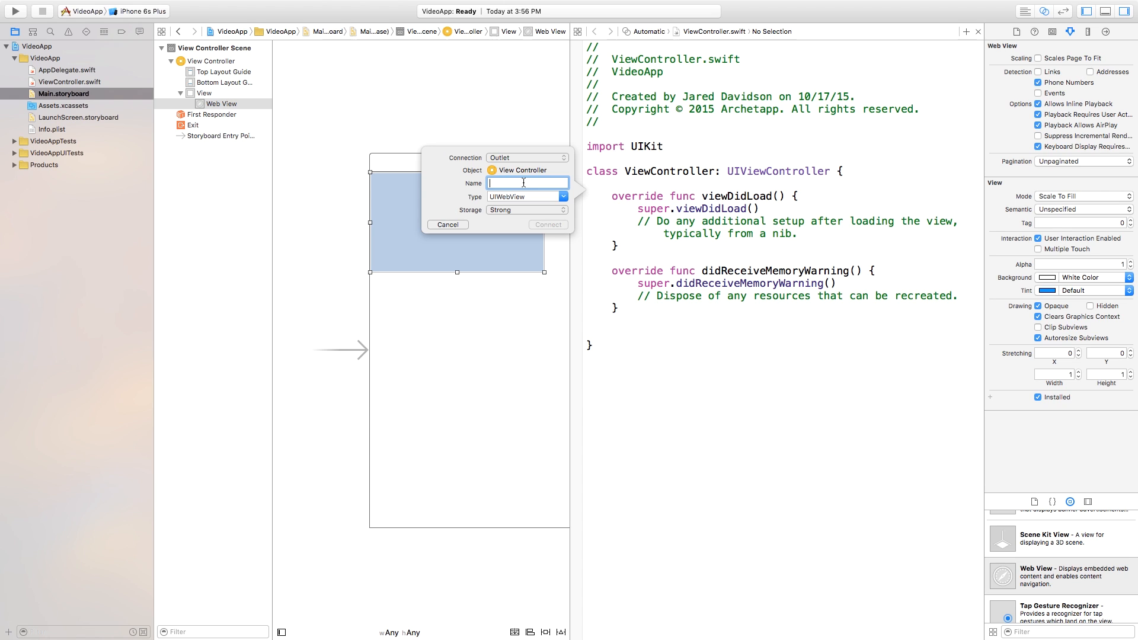
type("w")
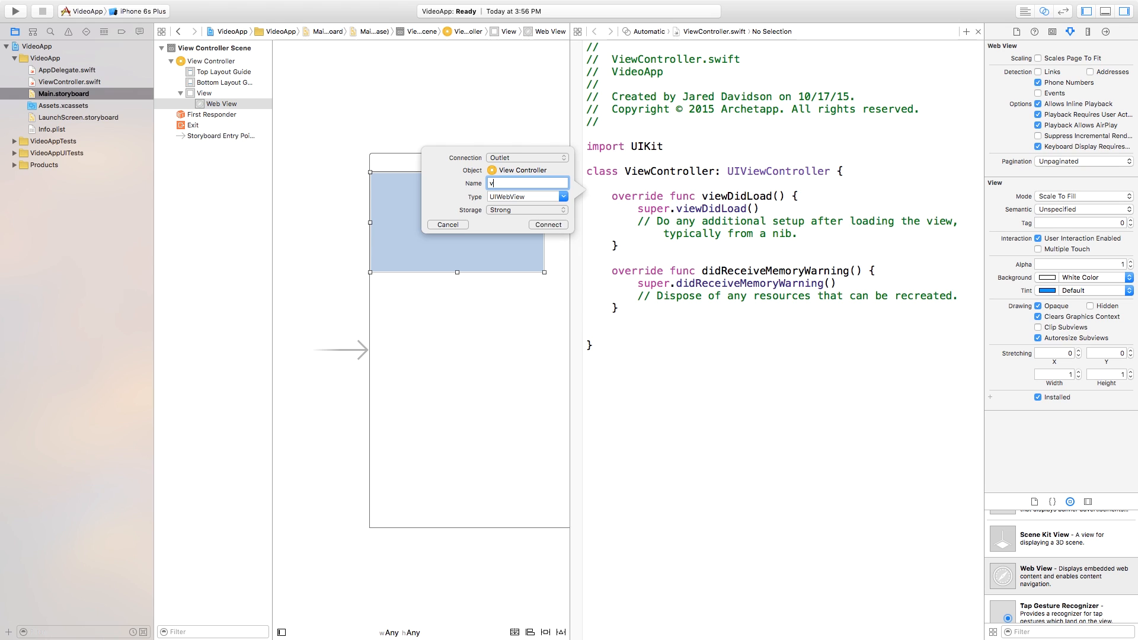
left_click(548, 224)
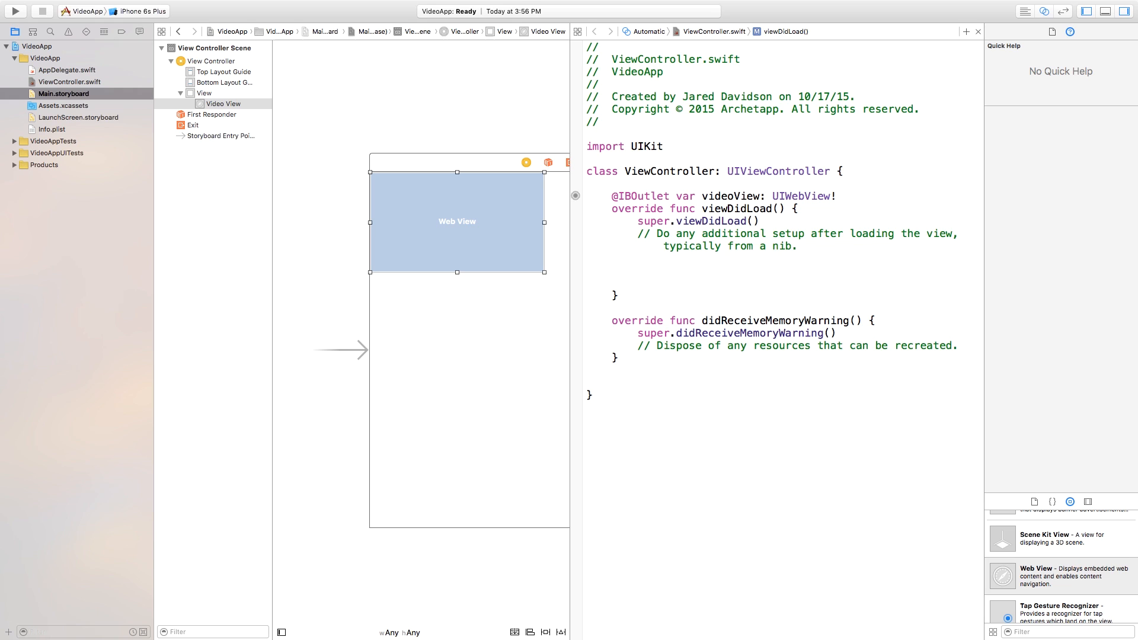
Step: Begin a let youtubeURL string constant in viewDidLoad
type("let")
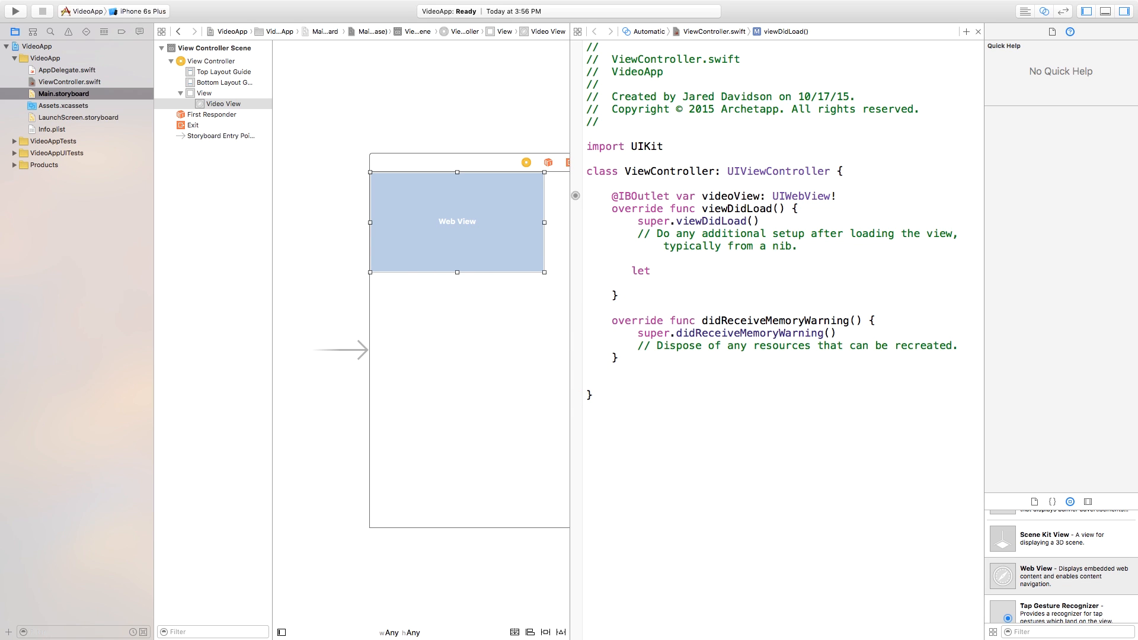
type("youtube")
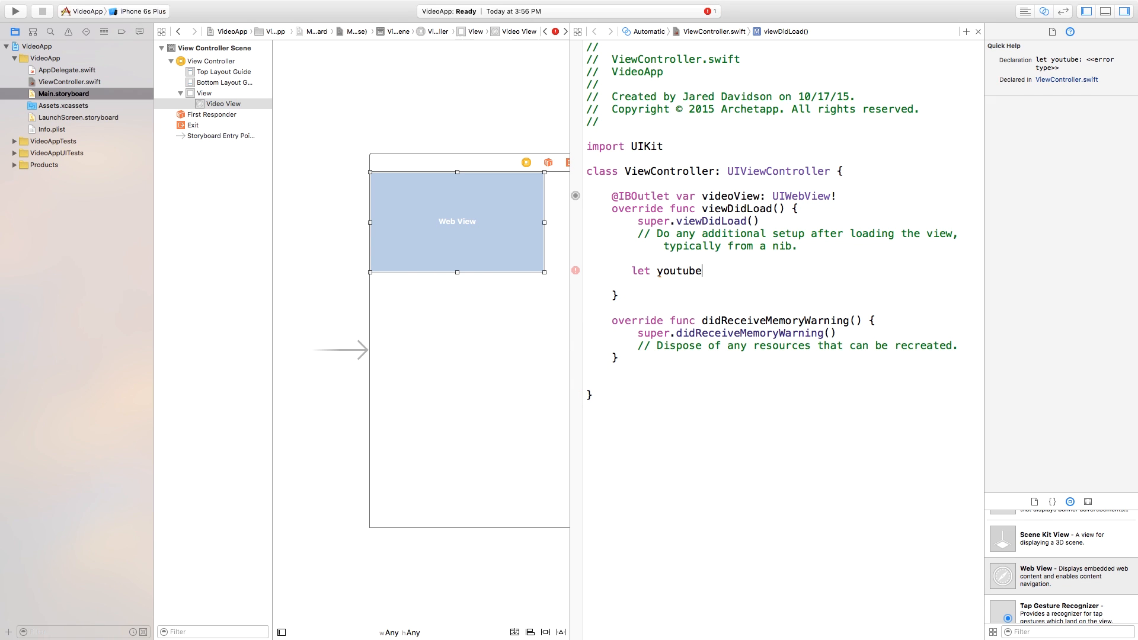
type("URl =")
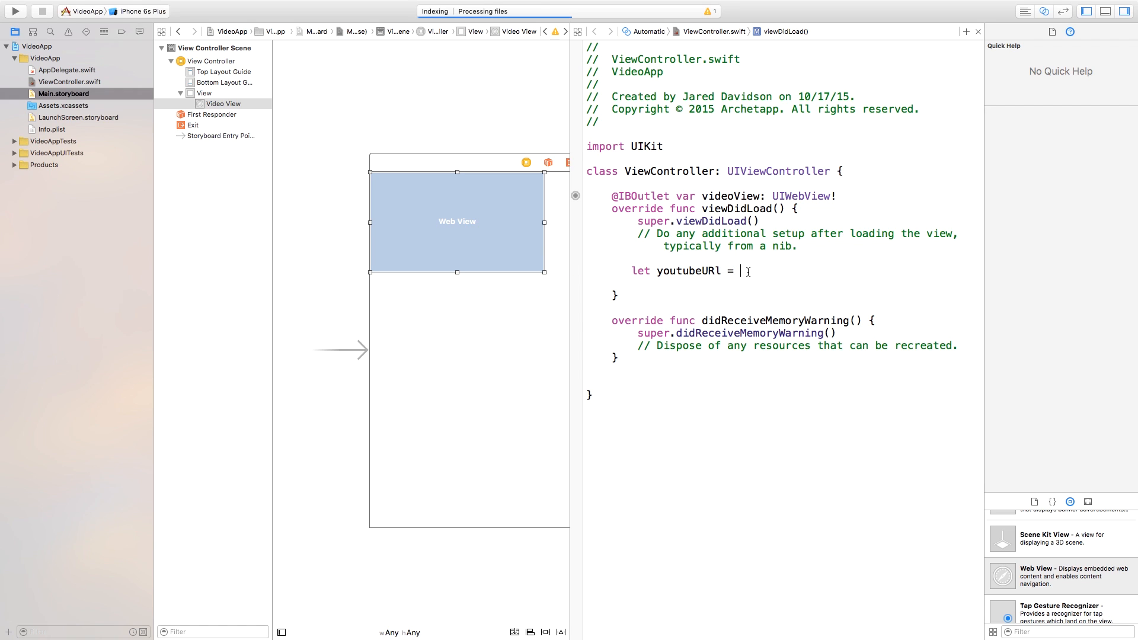
type("\"")
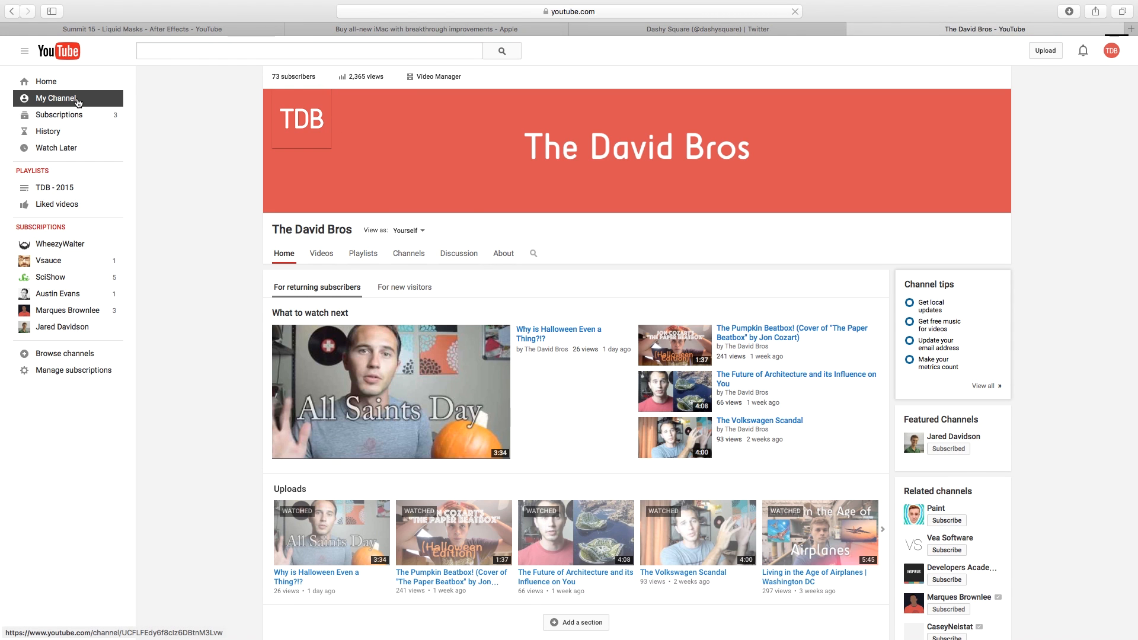
Step: Get the embed code of the 'Why is Halloween Even a Thing?!?' YouTube video
left_click(390, 391)
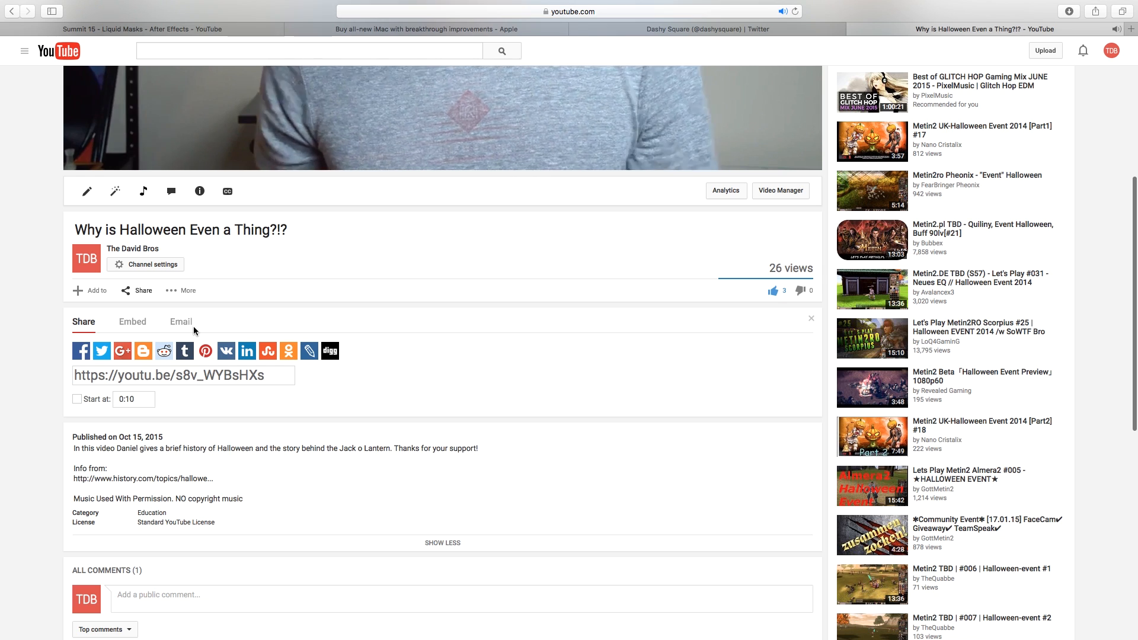
left_click(133, 321)
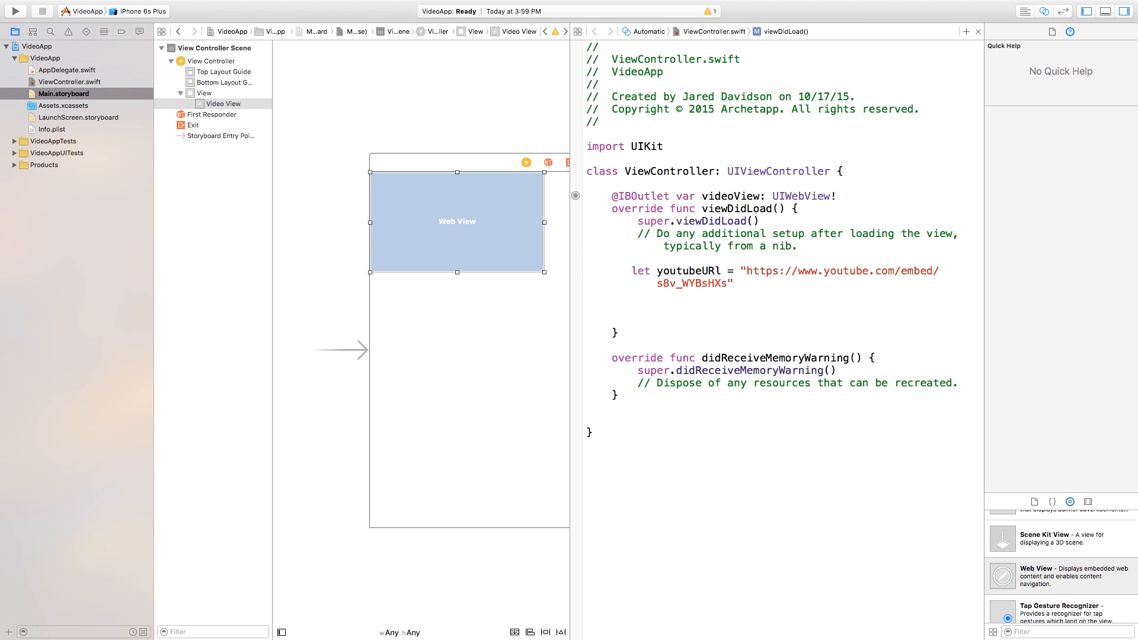
Step: Call videoView.loadHTMLString with the iframe embed HTML below the URL constant
left_click(638, 308)
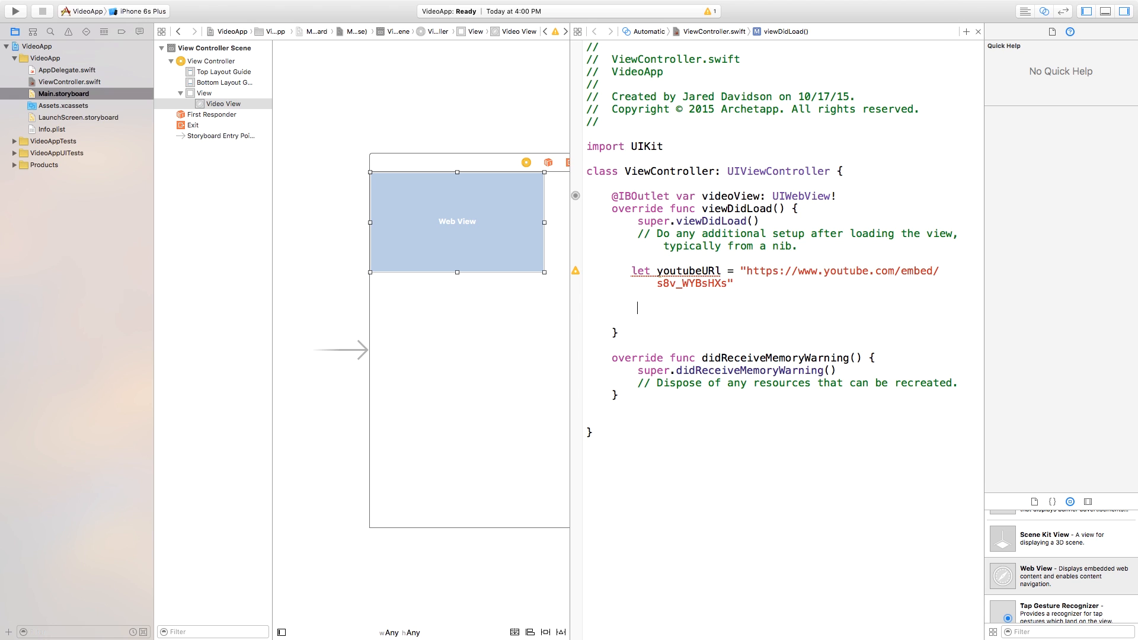
type("videoView")
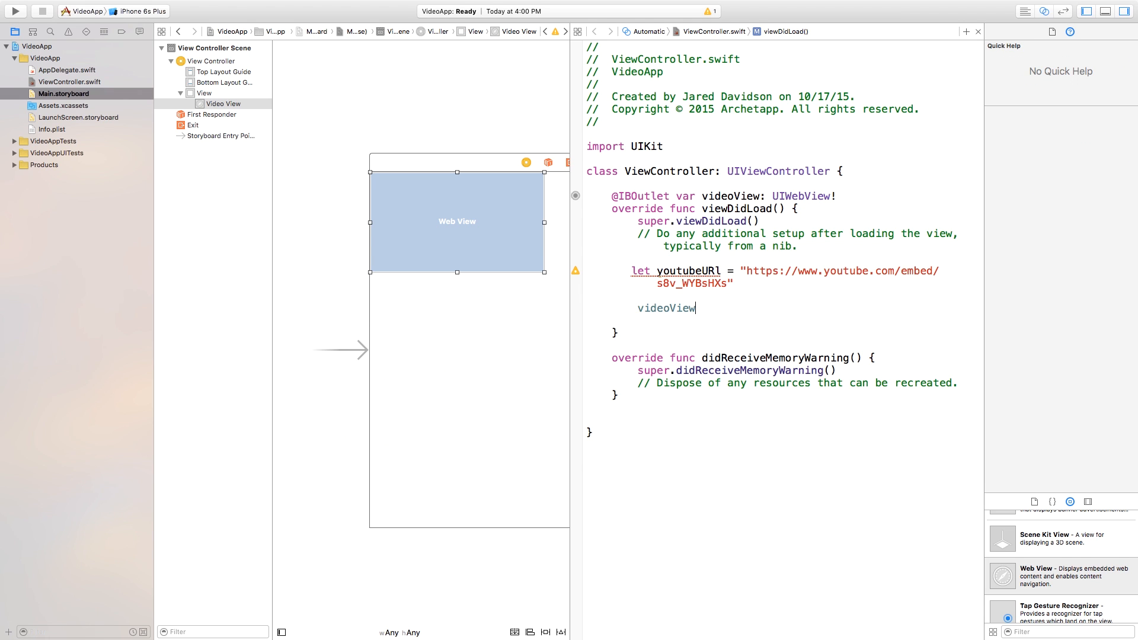
type(".loadHTMLString")
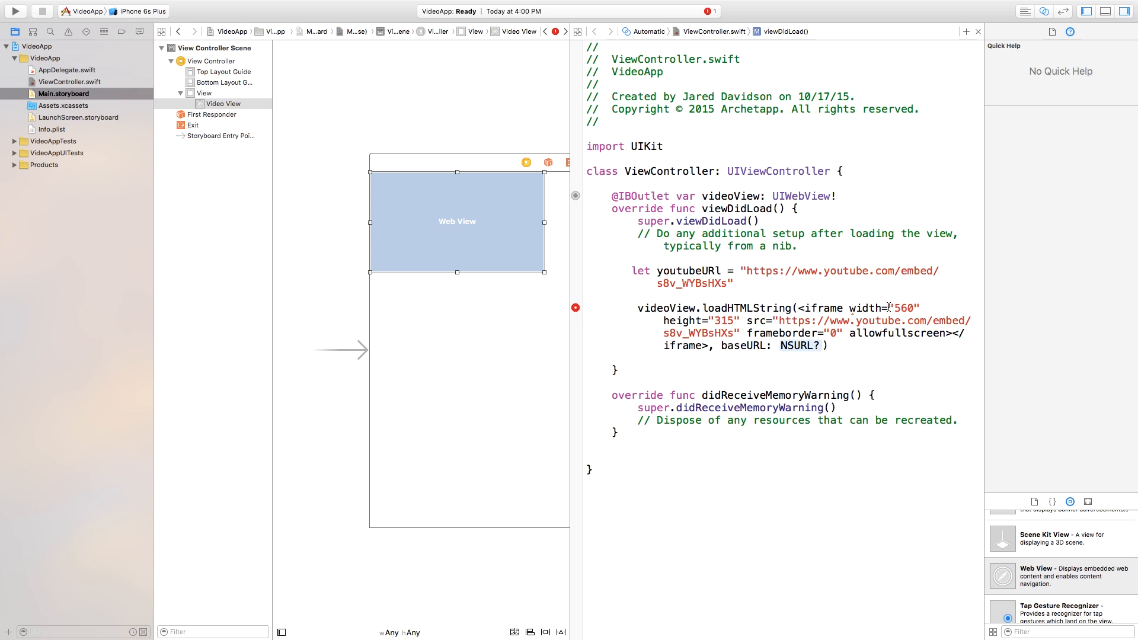
mouse_move(875, 301)
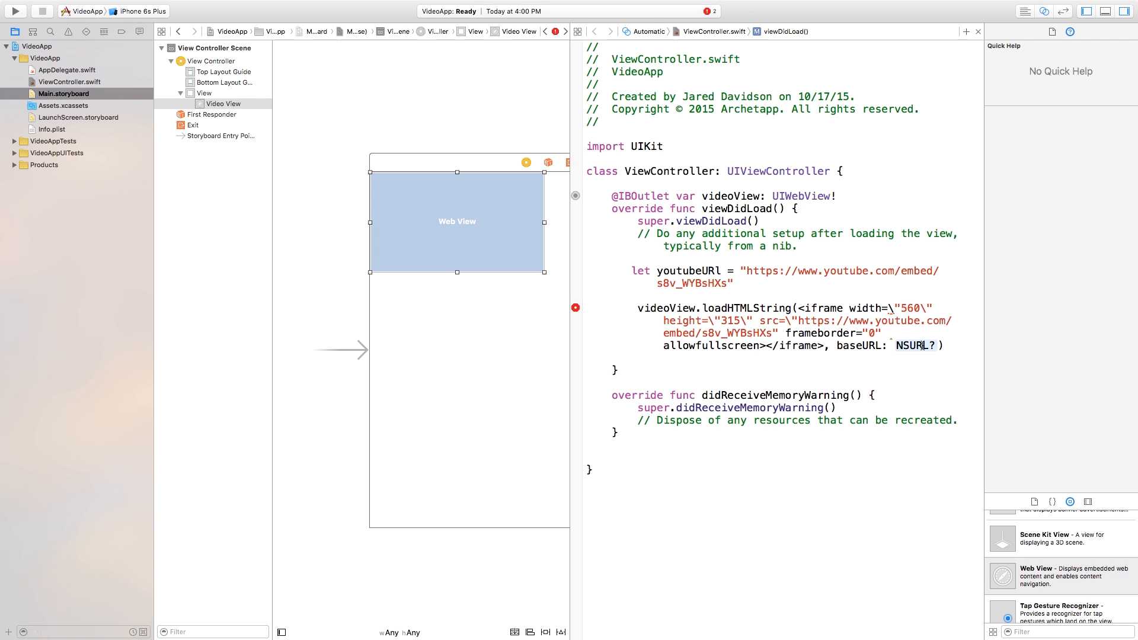
mouse_move(922, 345)
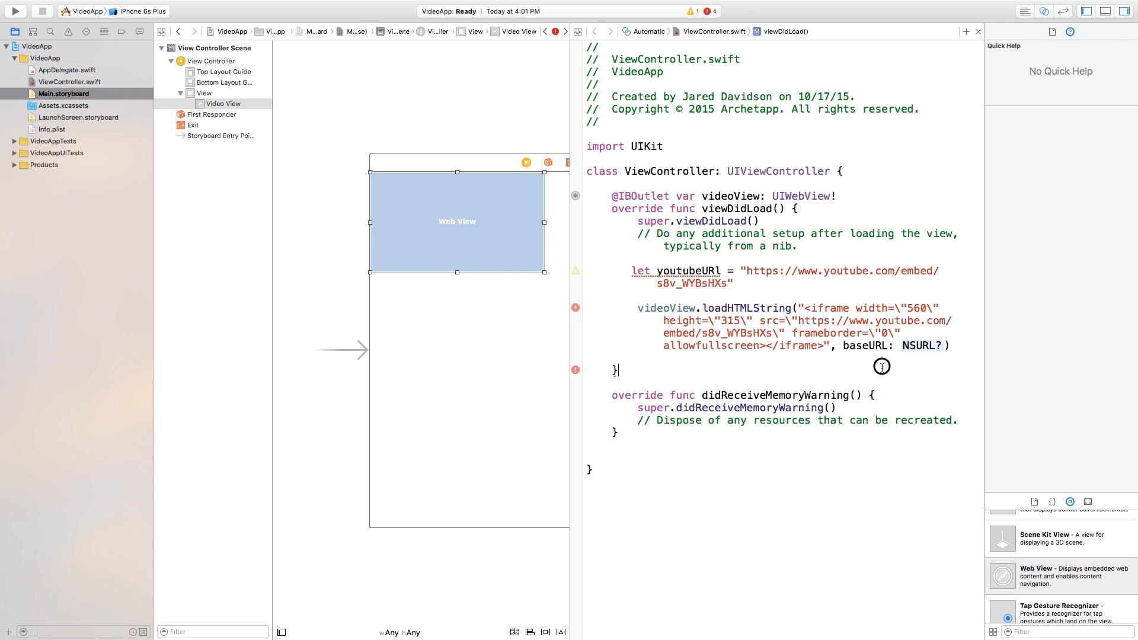
type("NSString")
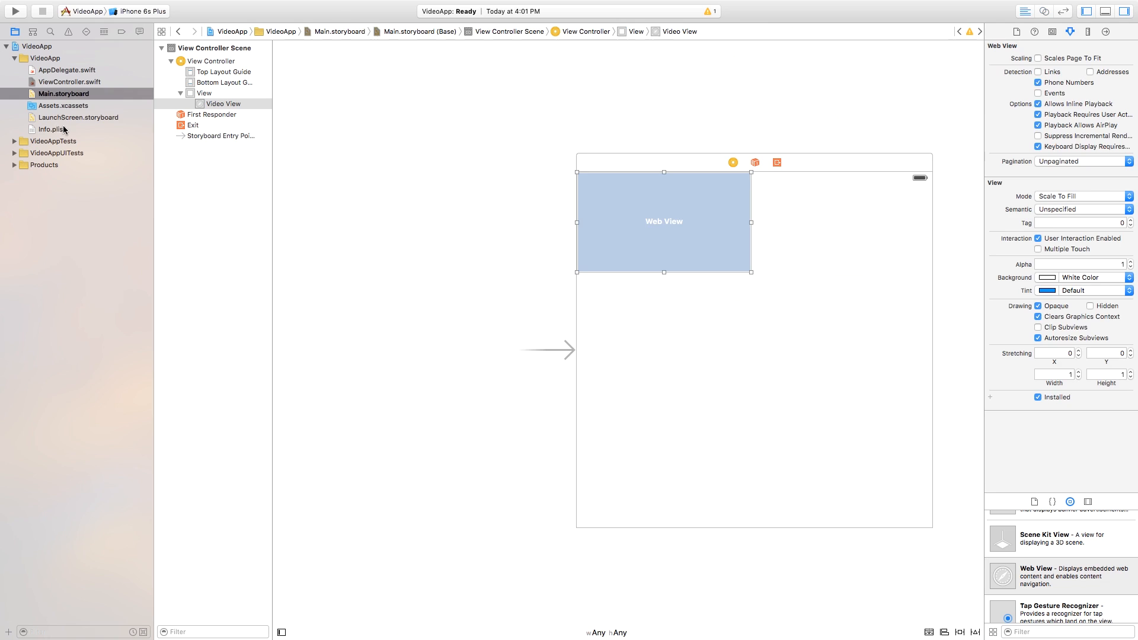
Step: Show ViewController.swift alone in the editor with the cursor in the iframe markup
left_click(70, 82)
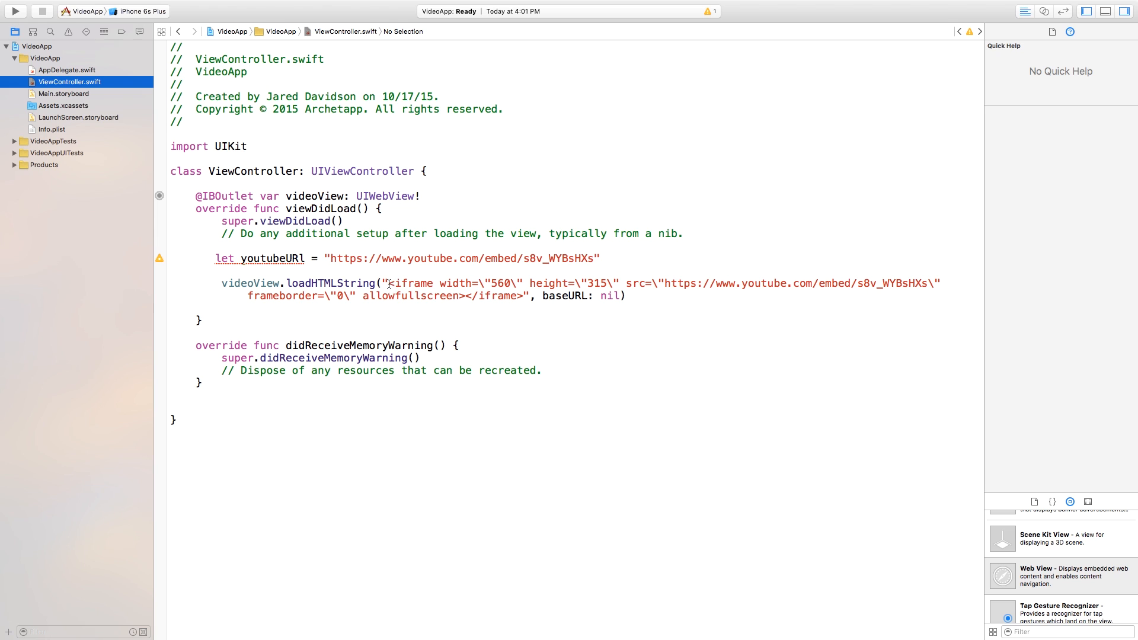
left_click(486, 282)
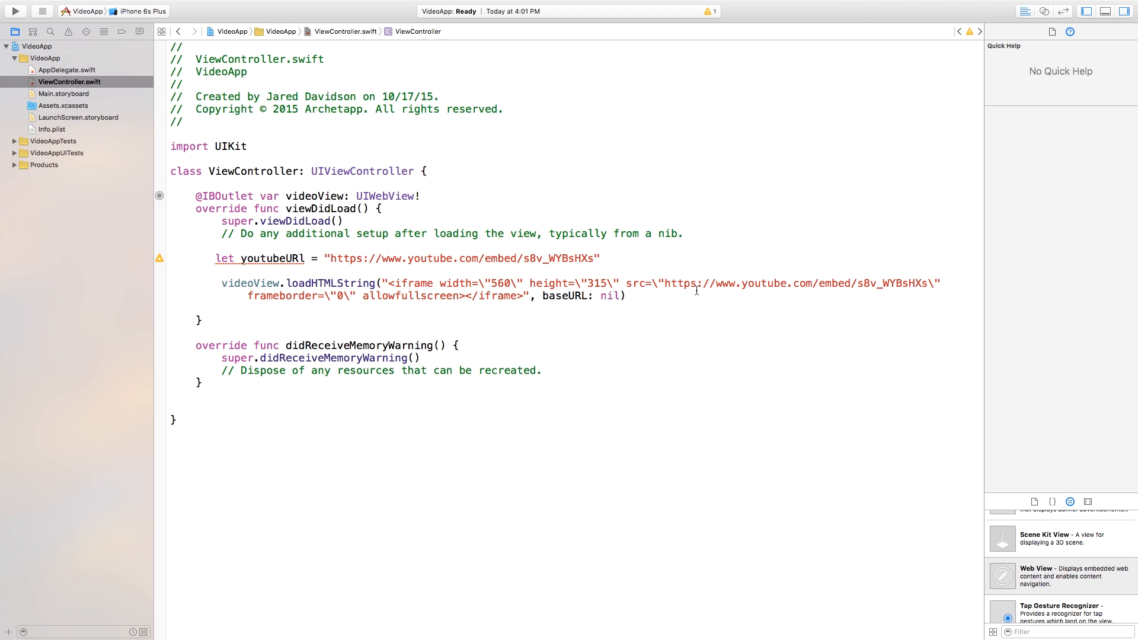
Step: Replace the hard-coded src address with the interpolated \(youtubeURL)
double_click(638, 283)
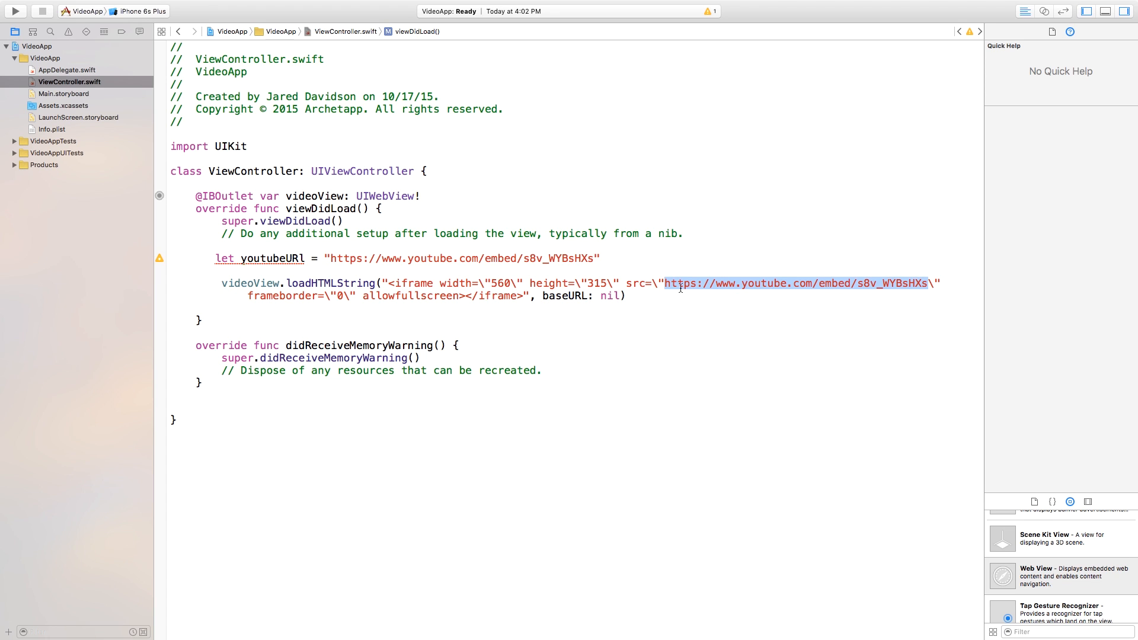
key("Delete")
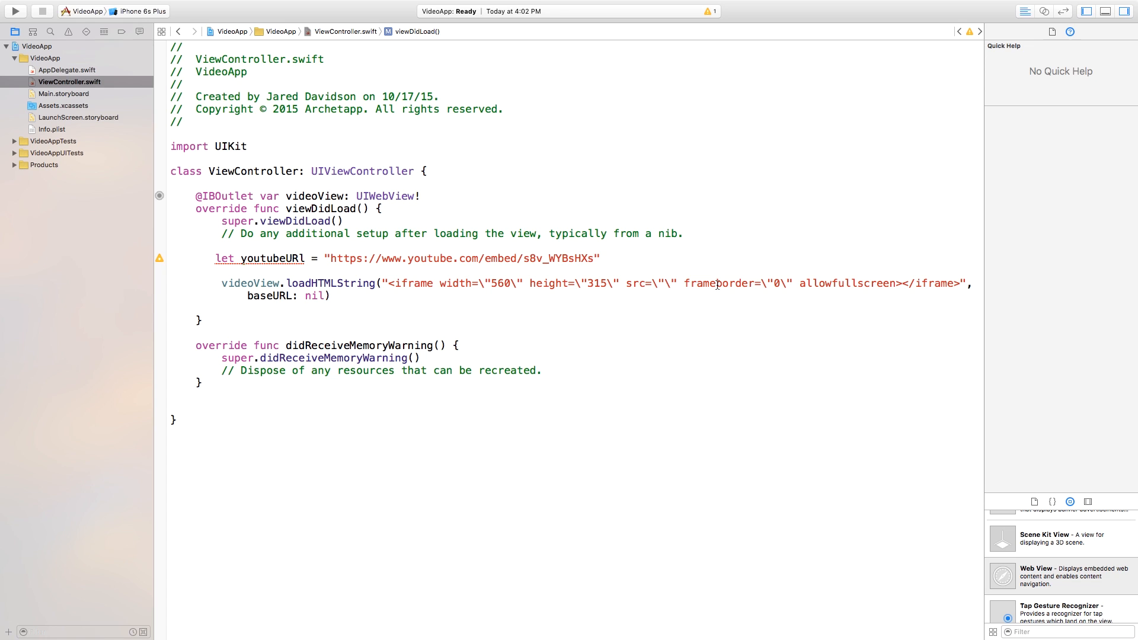
type("()\\")
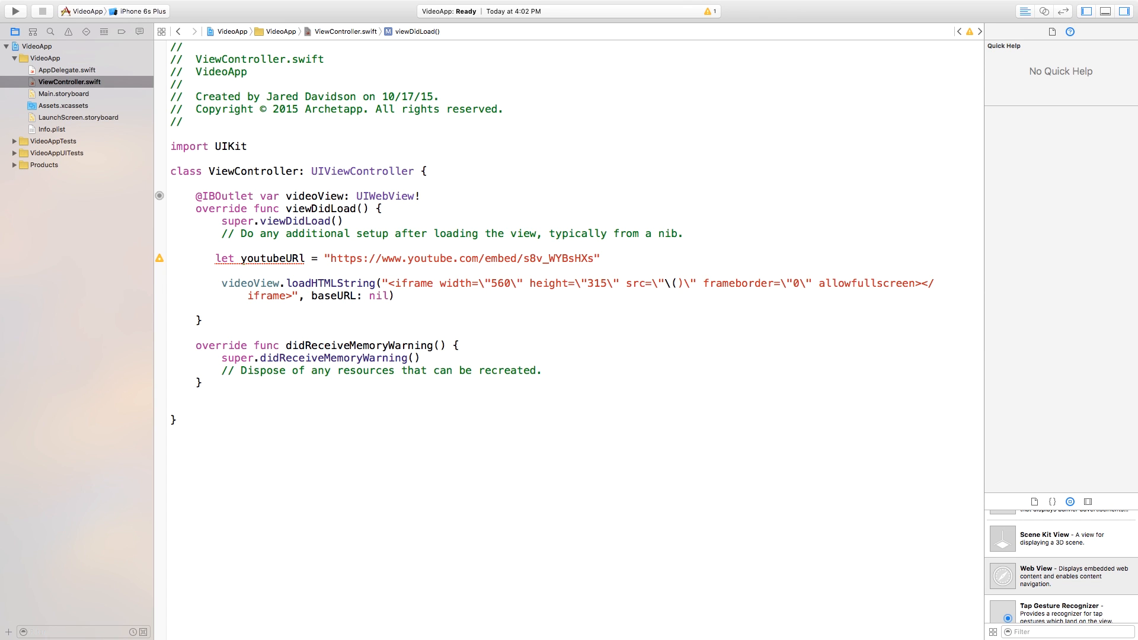
type("youtubeURL")
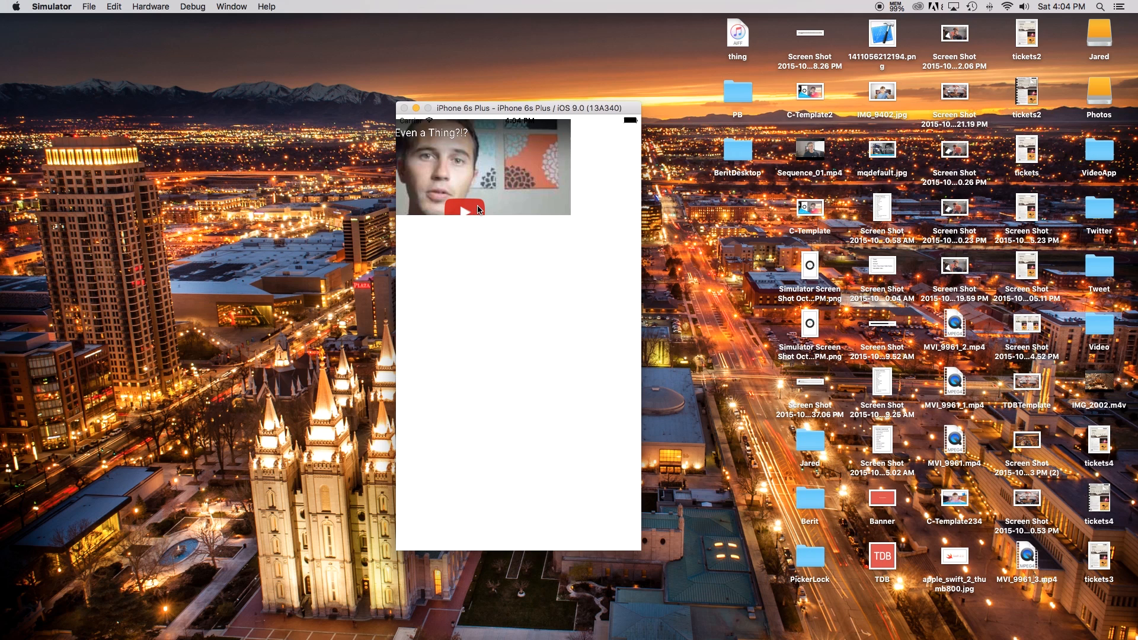
Step: Play the embedded video full screen in the Simulator and close the player
left_click(463, 209)
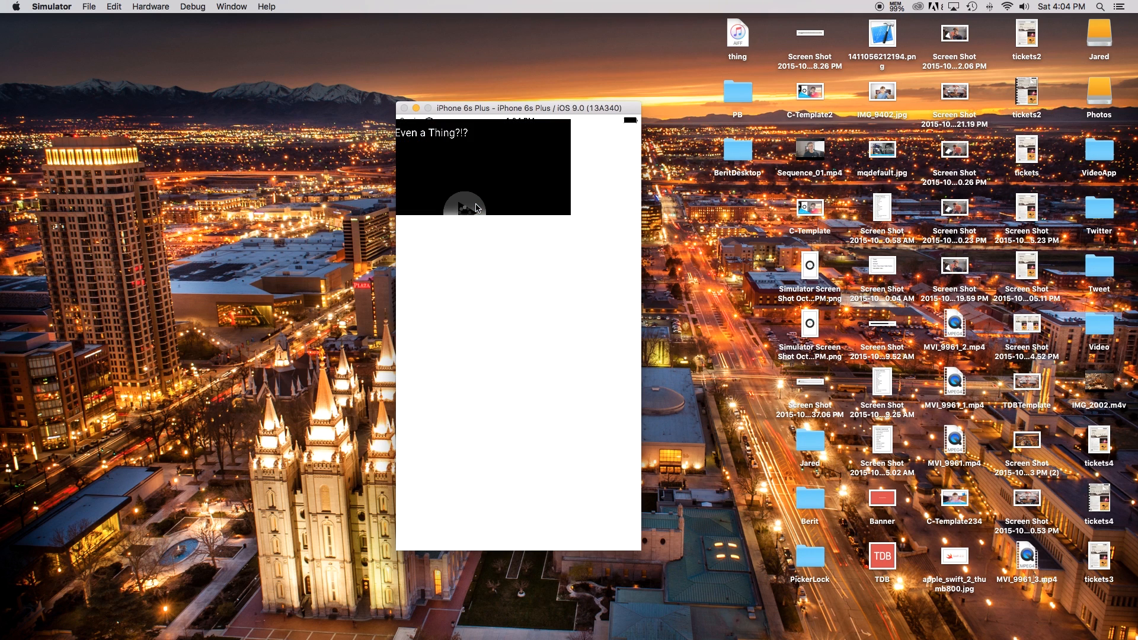
left_click(464, 206)
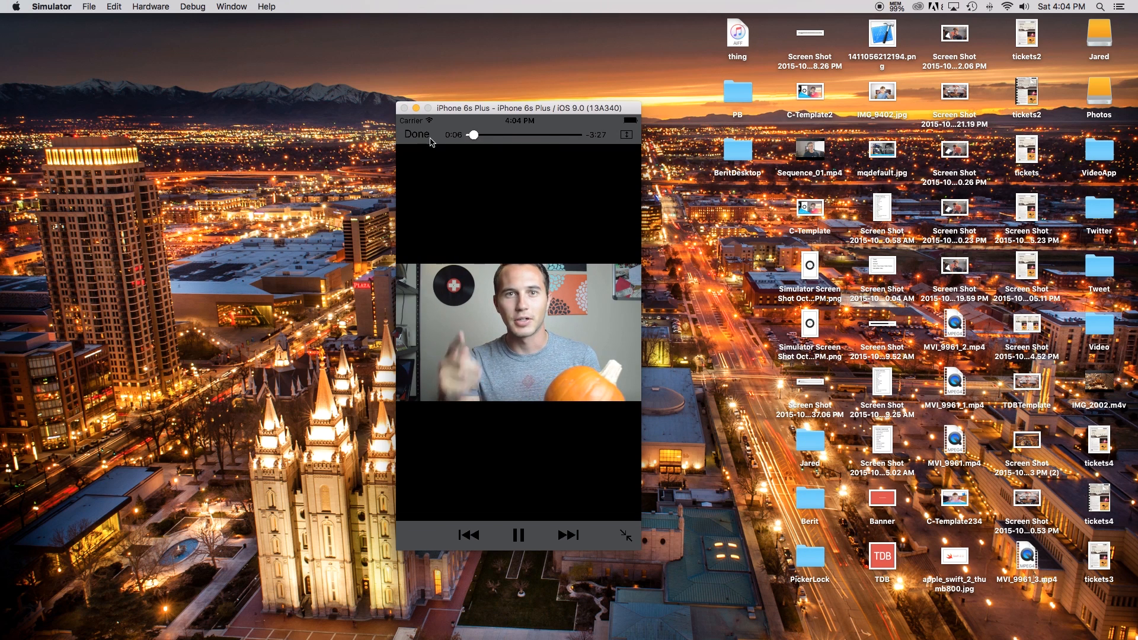
left_click(417, 134)
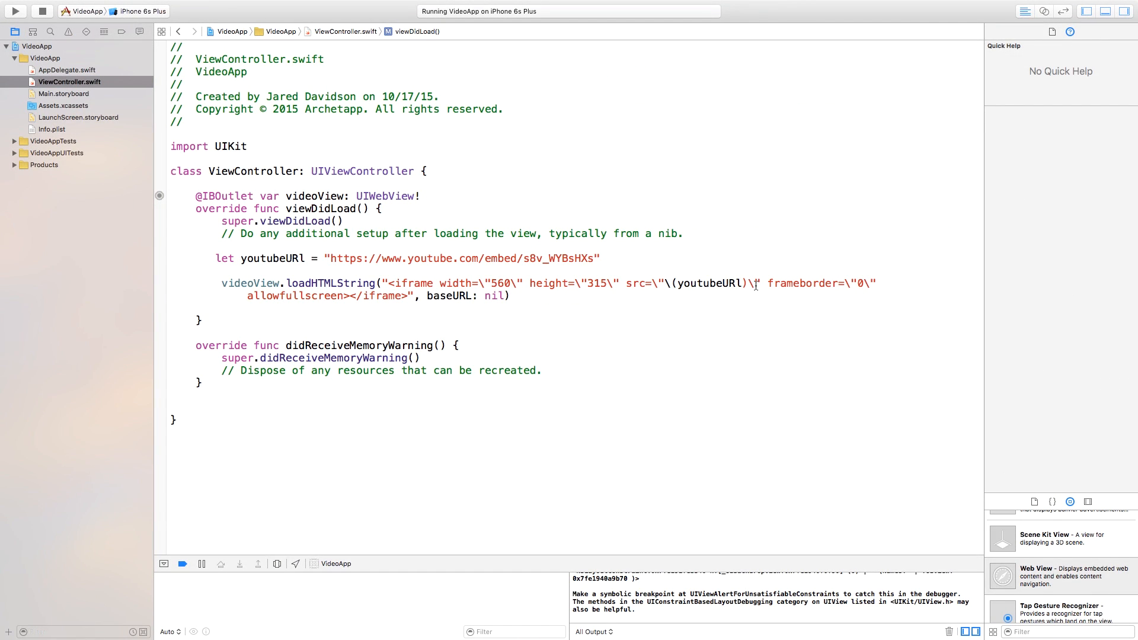
Step: Append ?&playsinline=1 to the iframe src after youtubeURL
type("/")
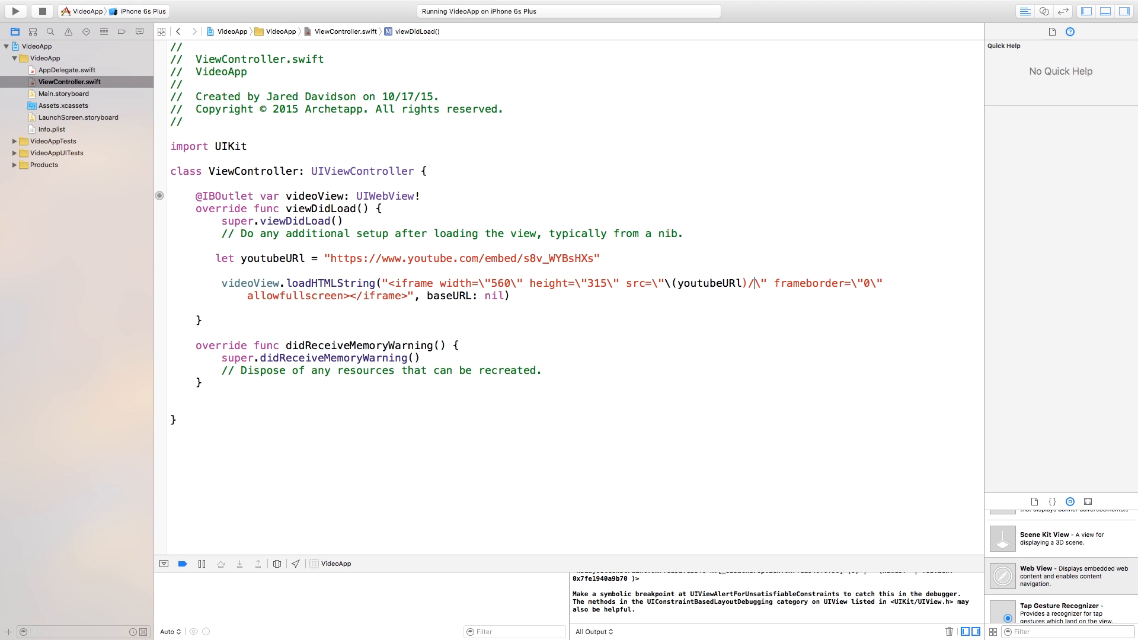
type("&pla")
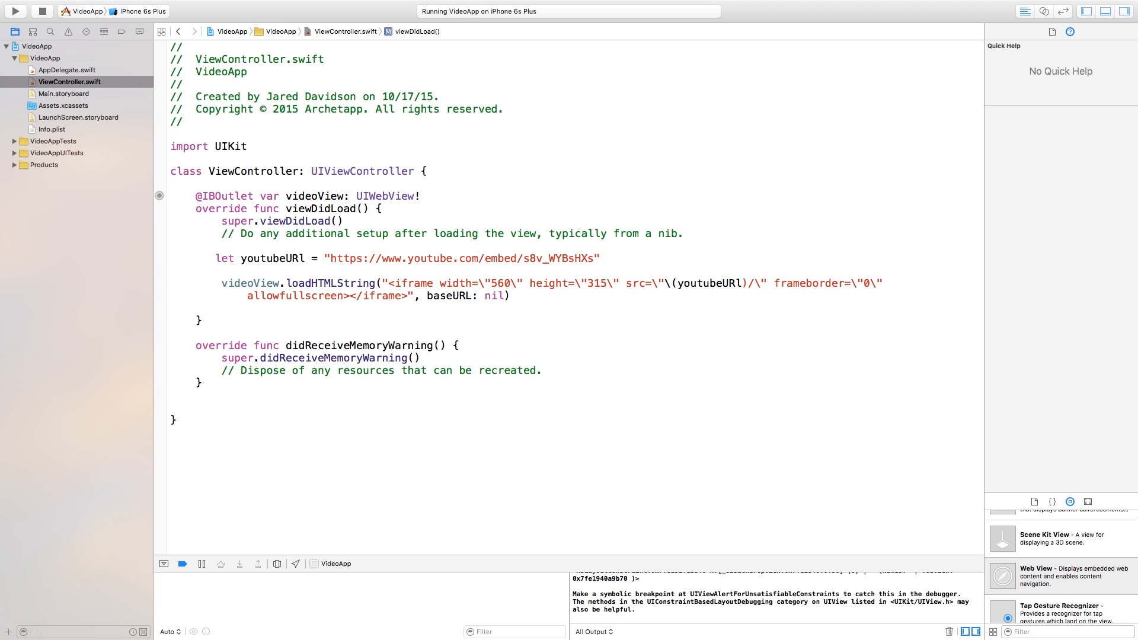
type("&playsinline")
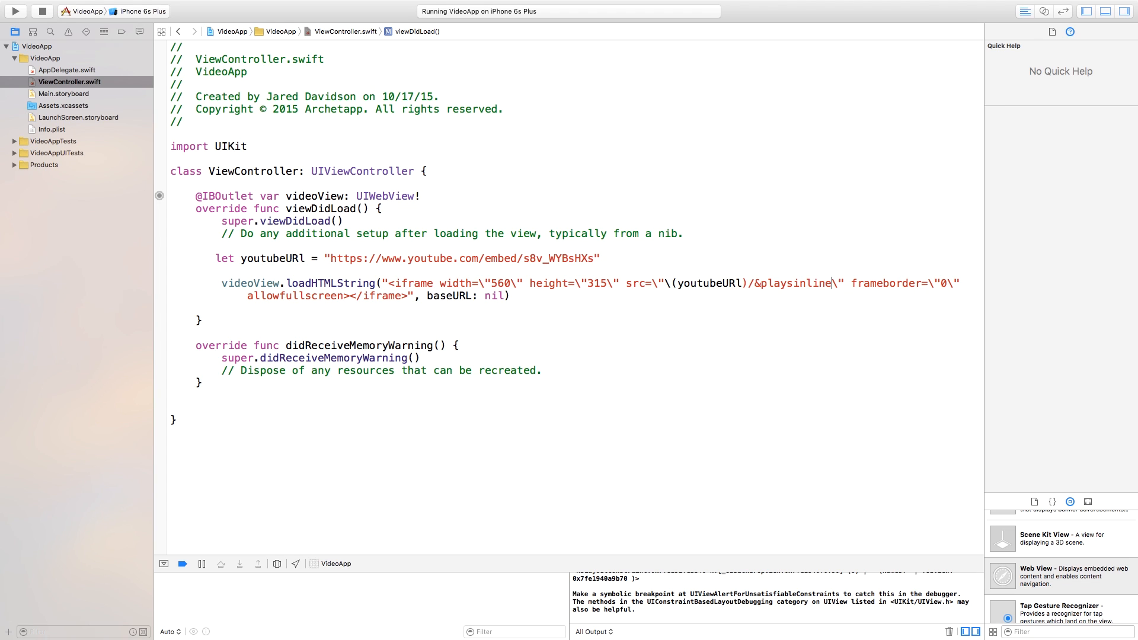
type("1")
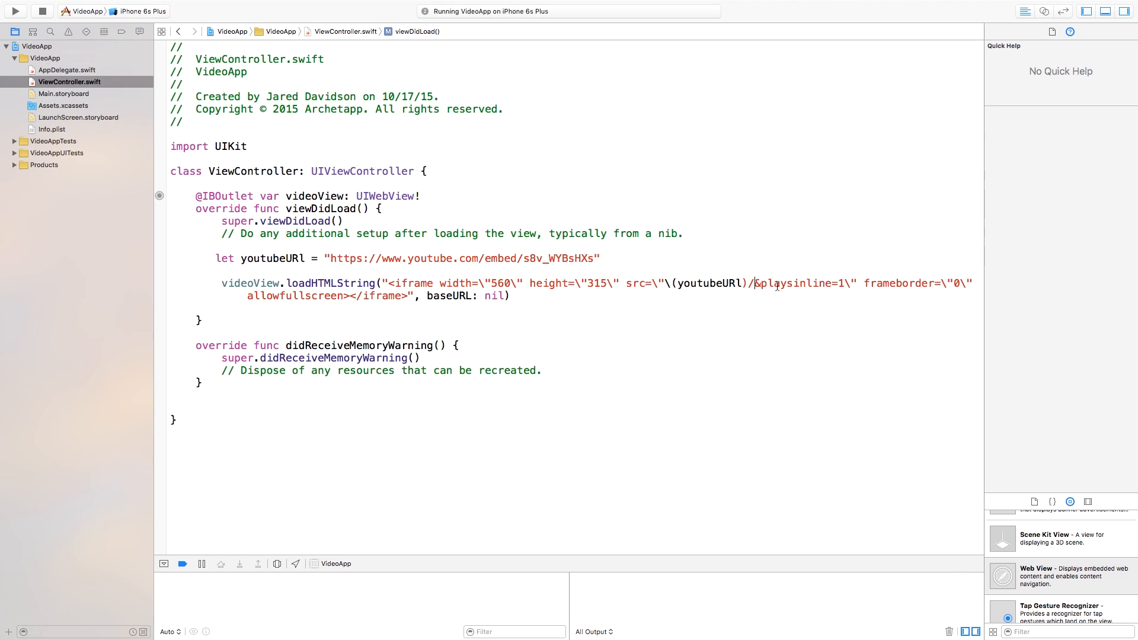
type("?")
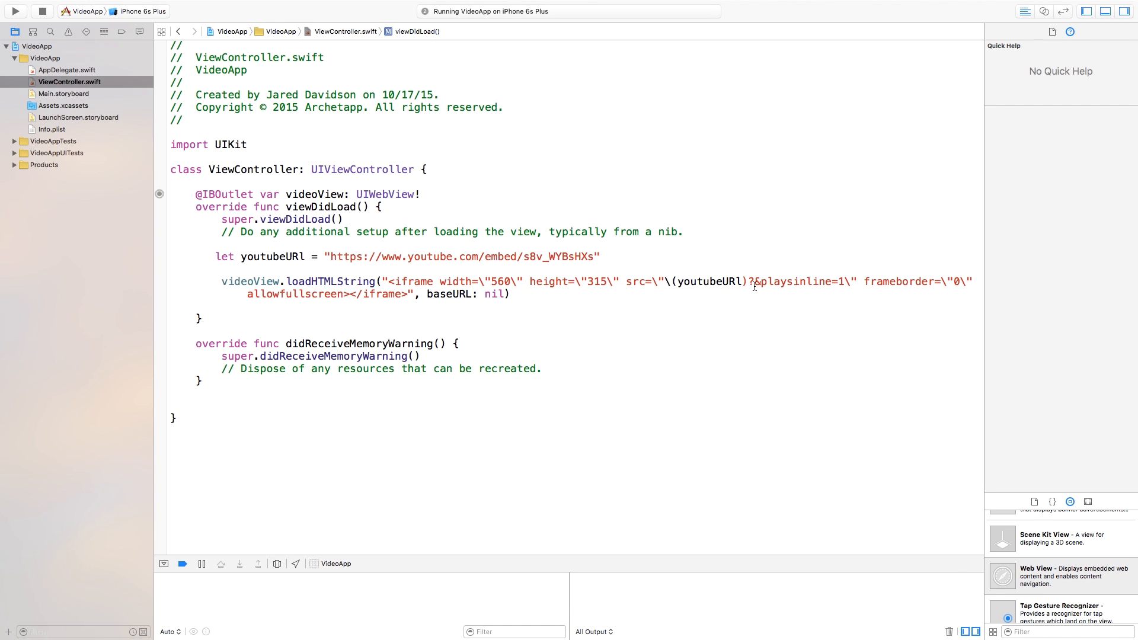
left_click(14, 10)
type("videoView.allowsInlineMediaPlayback =")
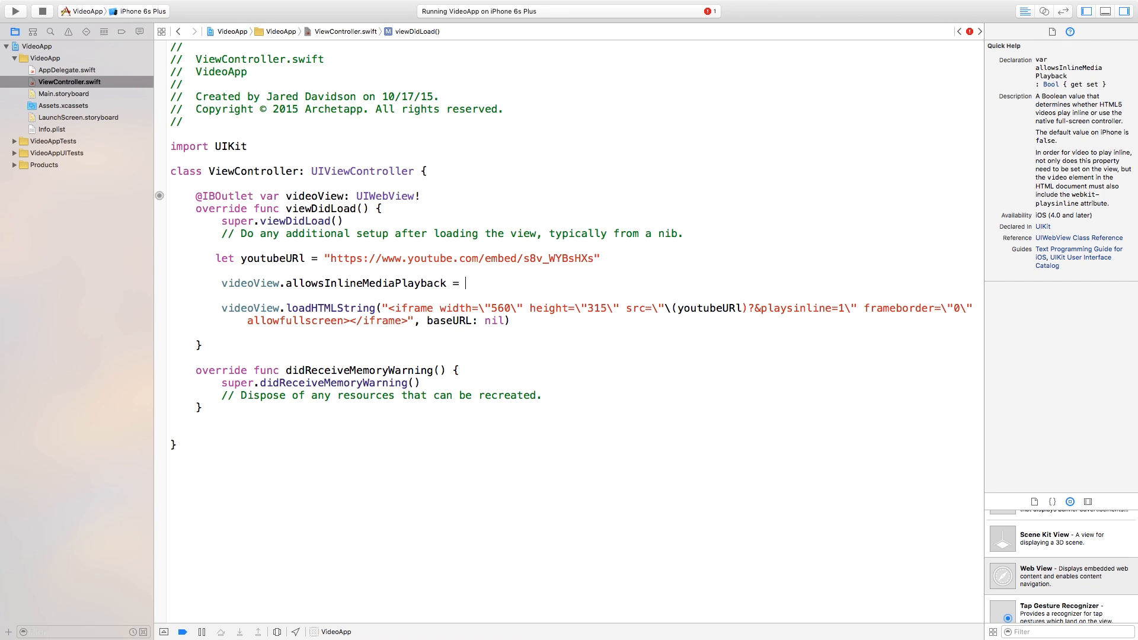
Step: Finish videoView.allowsInlineMediaPlayback = true above the loadHTMLString call
type("true")
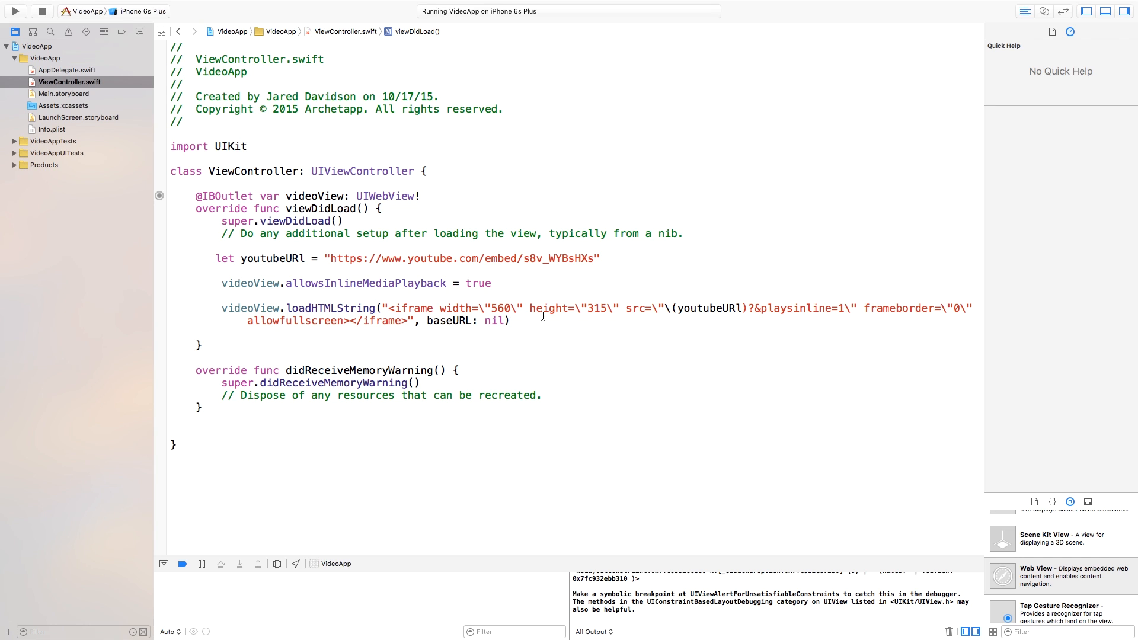
Step: Replace the iframe's fixed 560×315 size with videoView.frame.width and height, dismissing the iCloud alert
double_click(500, 308)
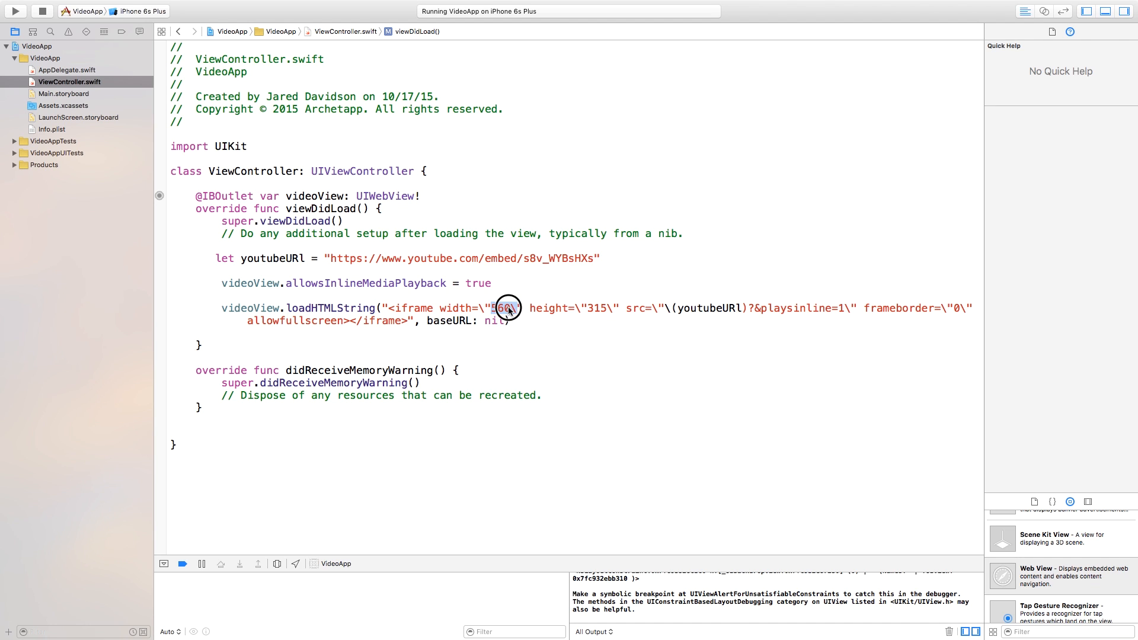
double_click(506, 308)
type("\\(videoView.frame.width")
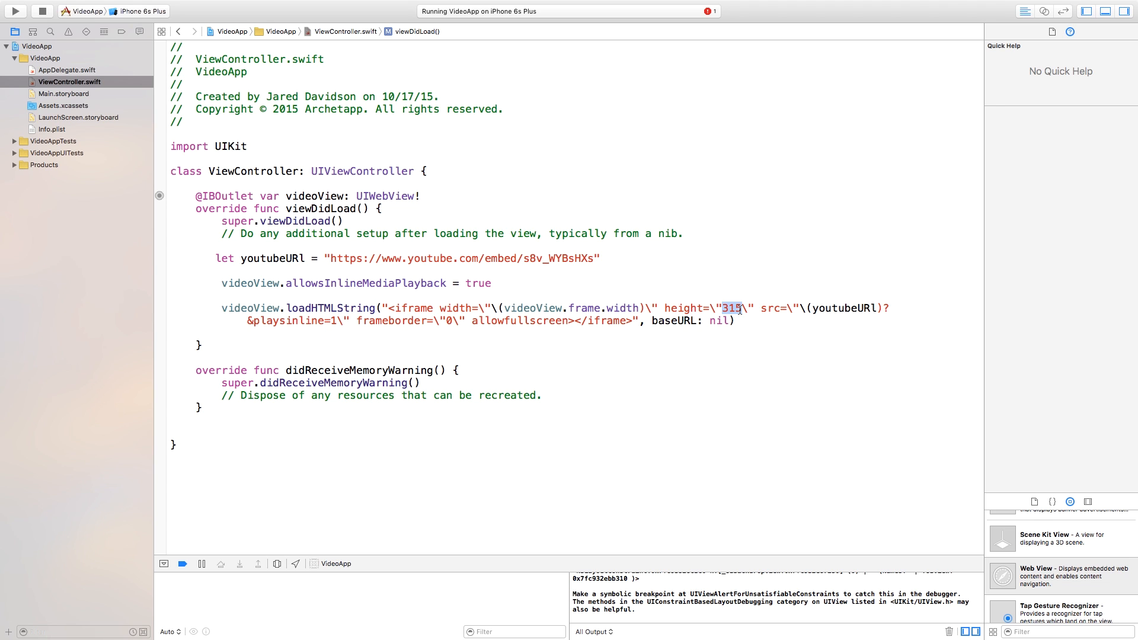
key("Delete")
type("\\(videoView.fr)")
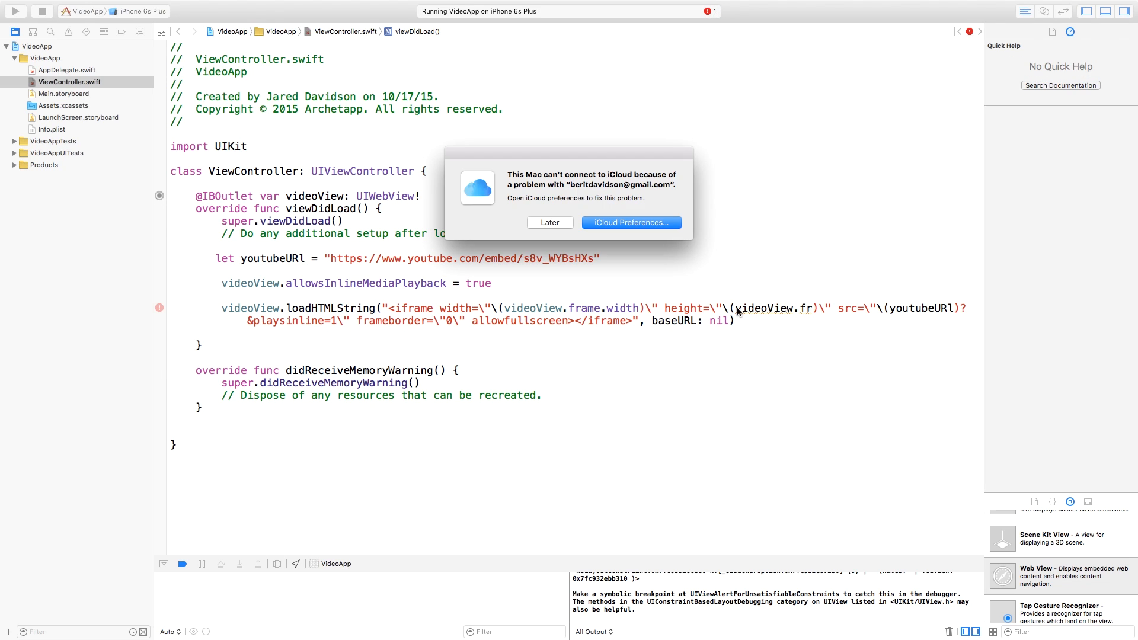
left_click(549, 222)
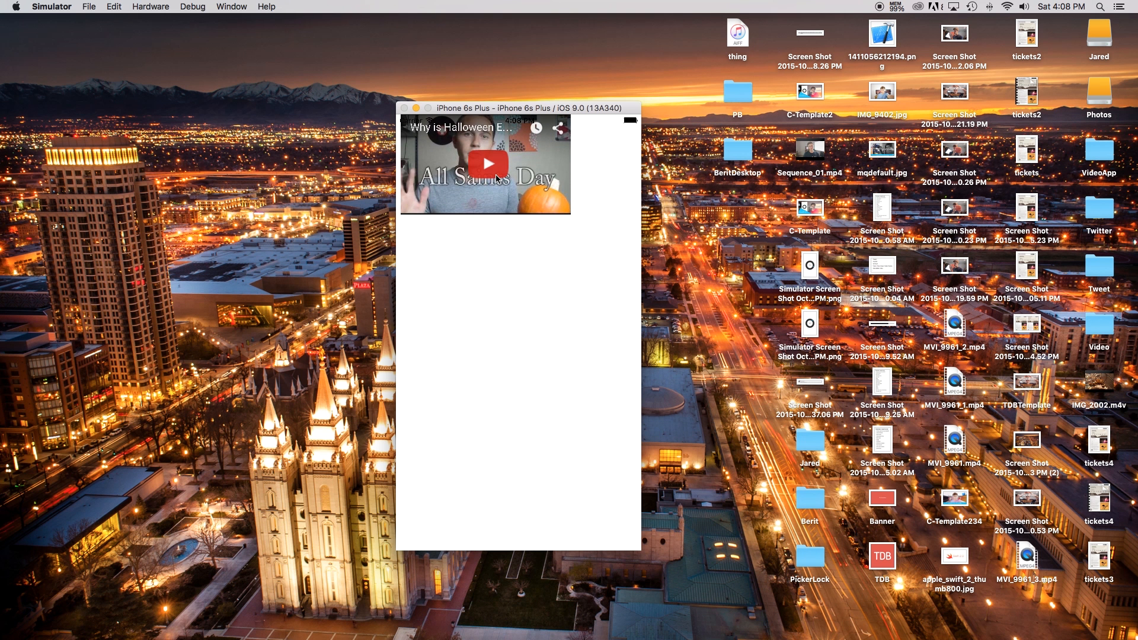
Step: Play the embedded YouTube video inline in the app and reveal its playback controls
left_click(487, 164)
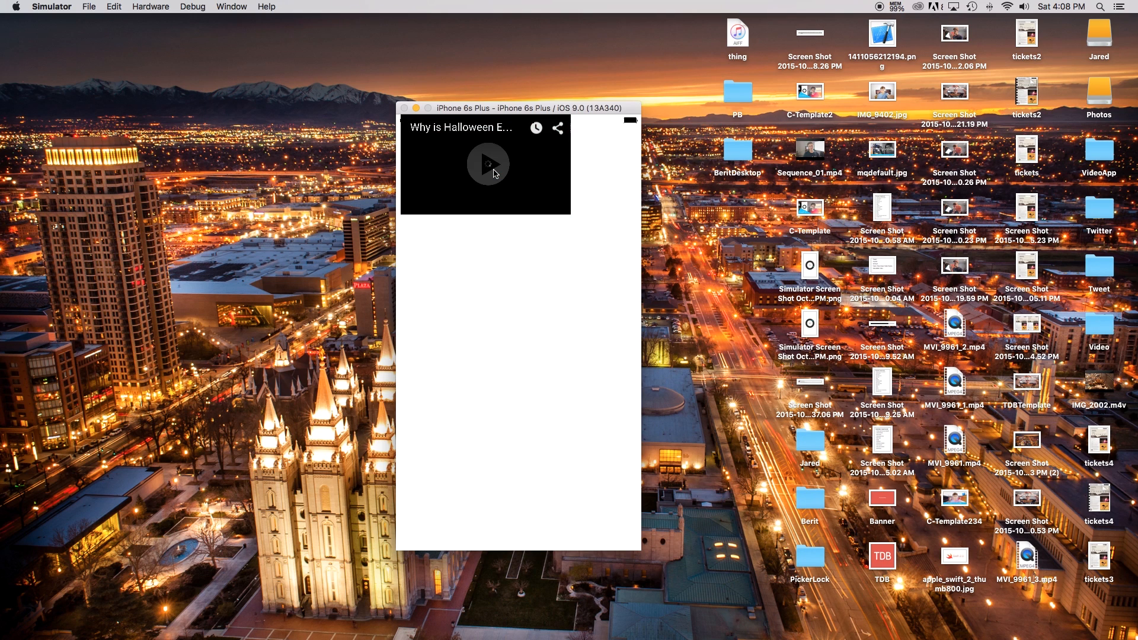
left_click(487, 163)
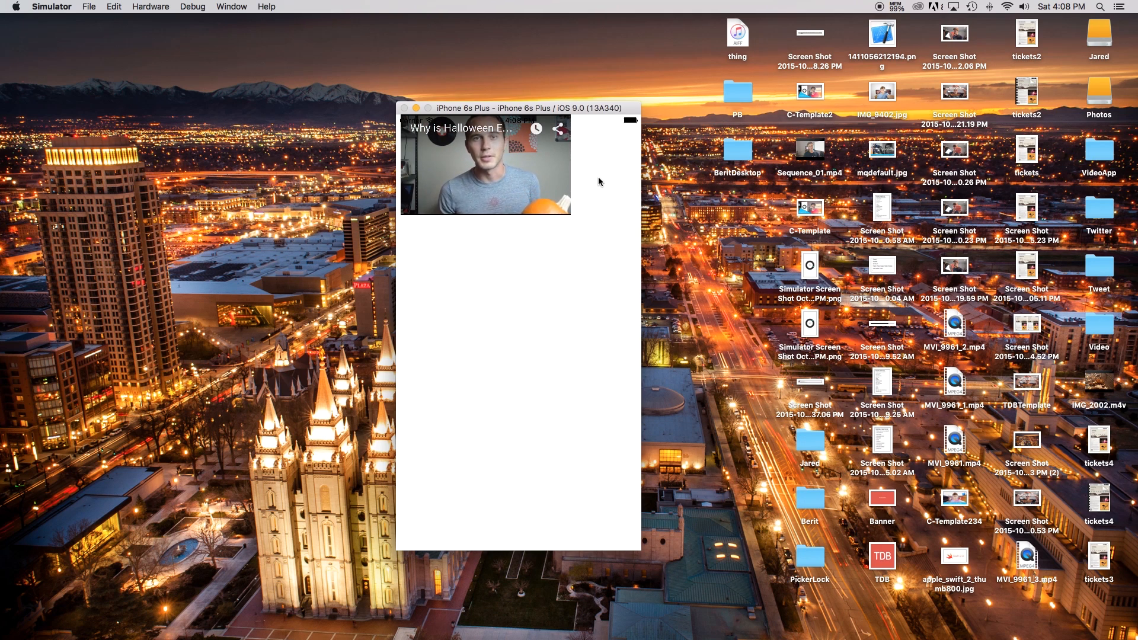
left_click(484, 163)
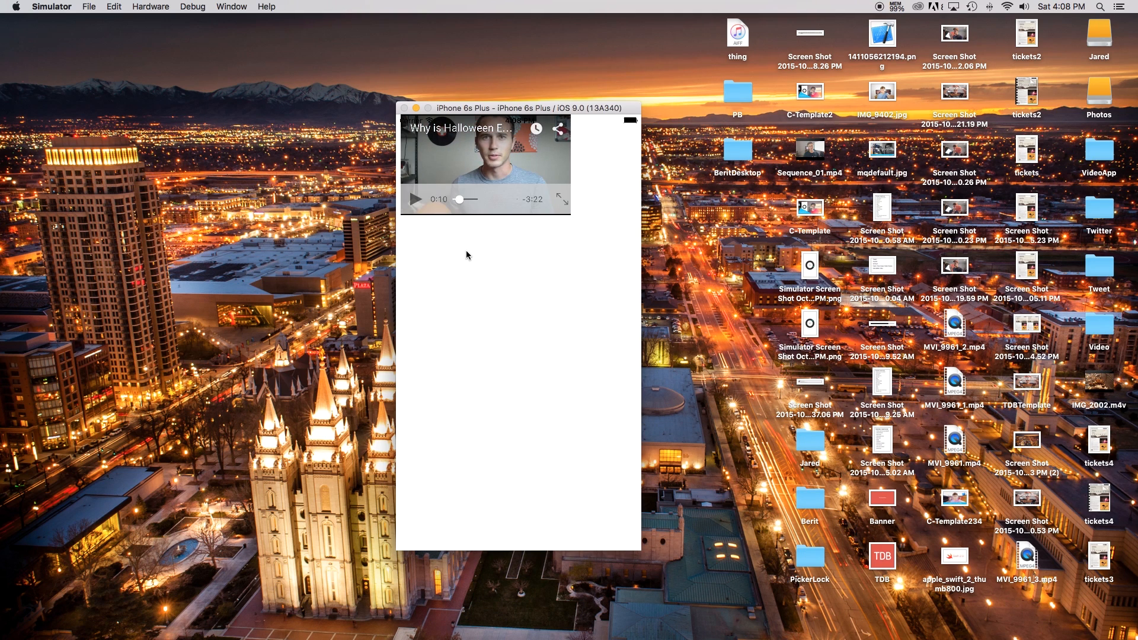